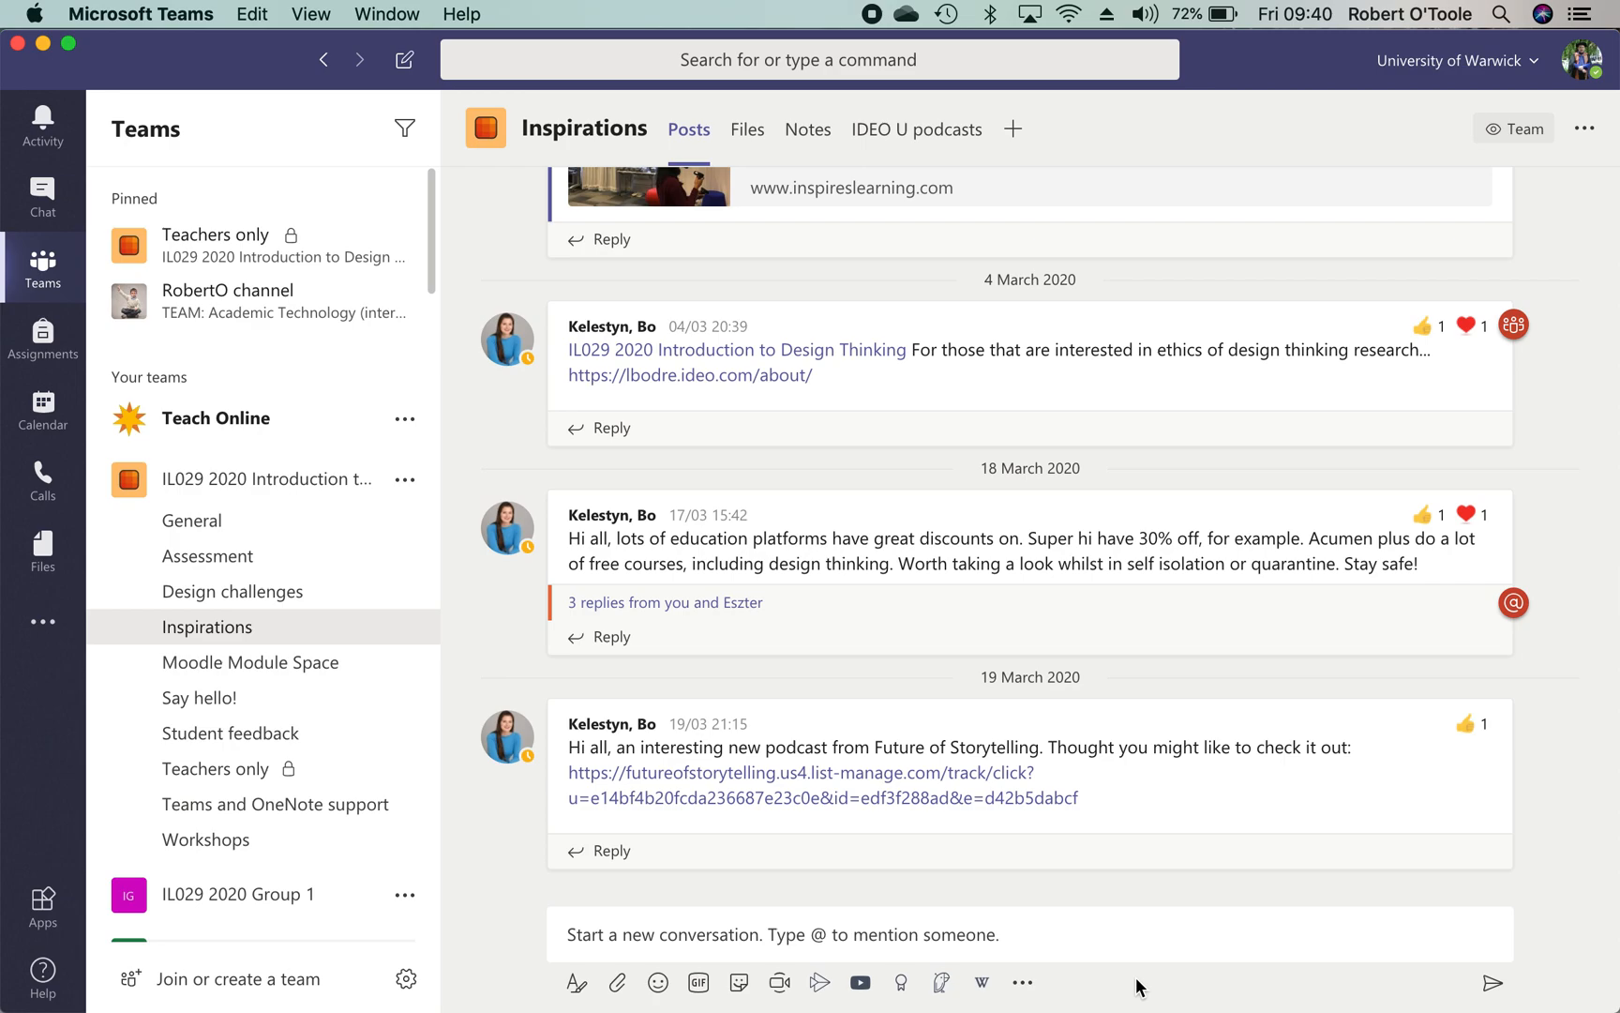
Copy a link to the IL029 2020 Introduction to Design Thinking team from its options menu
click(404, 479)
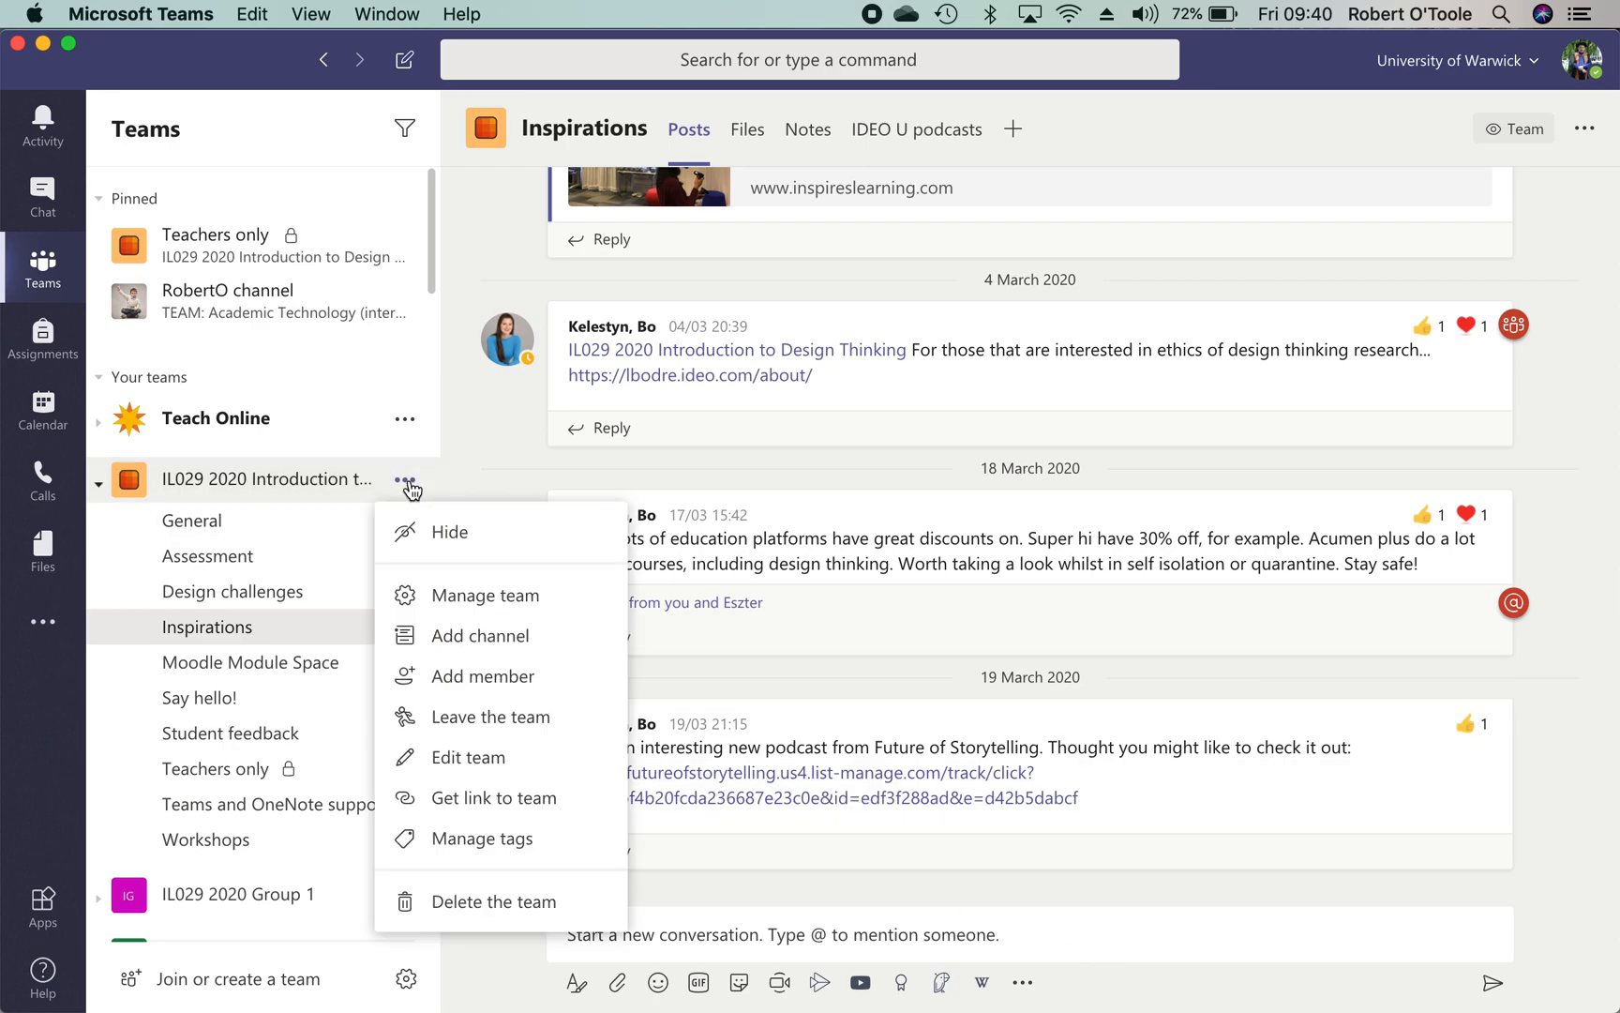
mouse_move(480, 798)
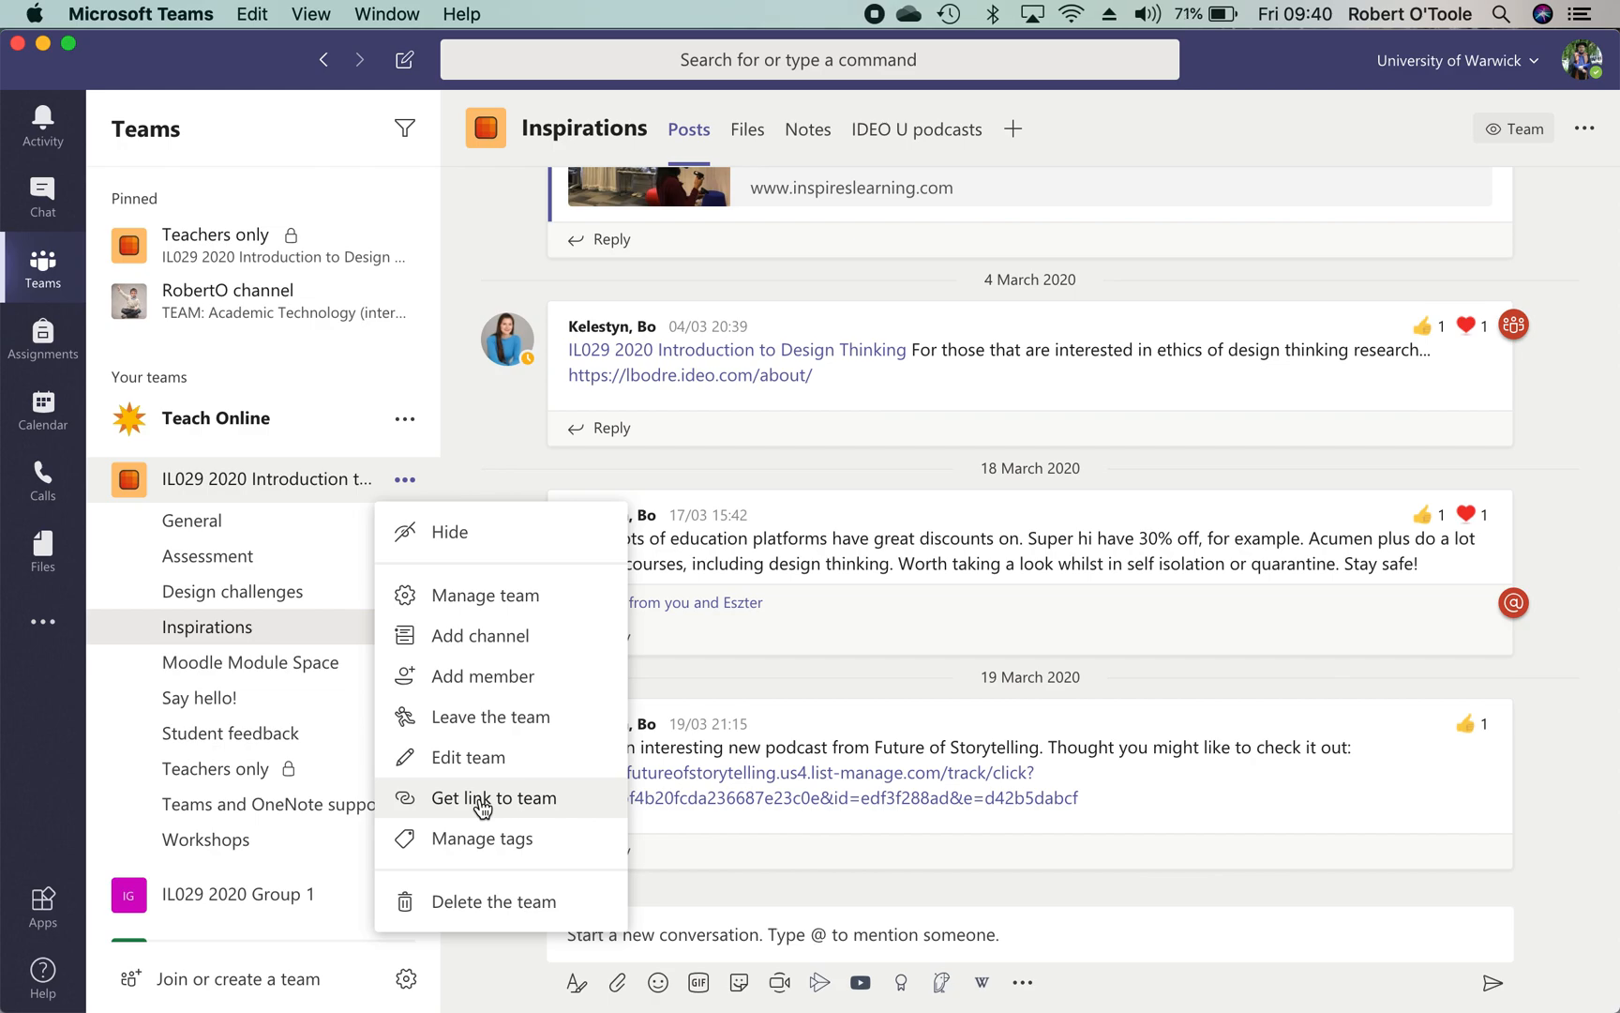
click(207, 556)
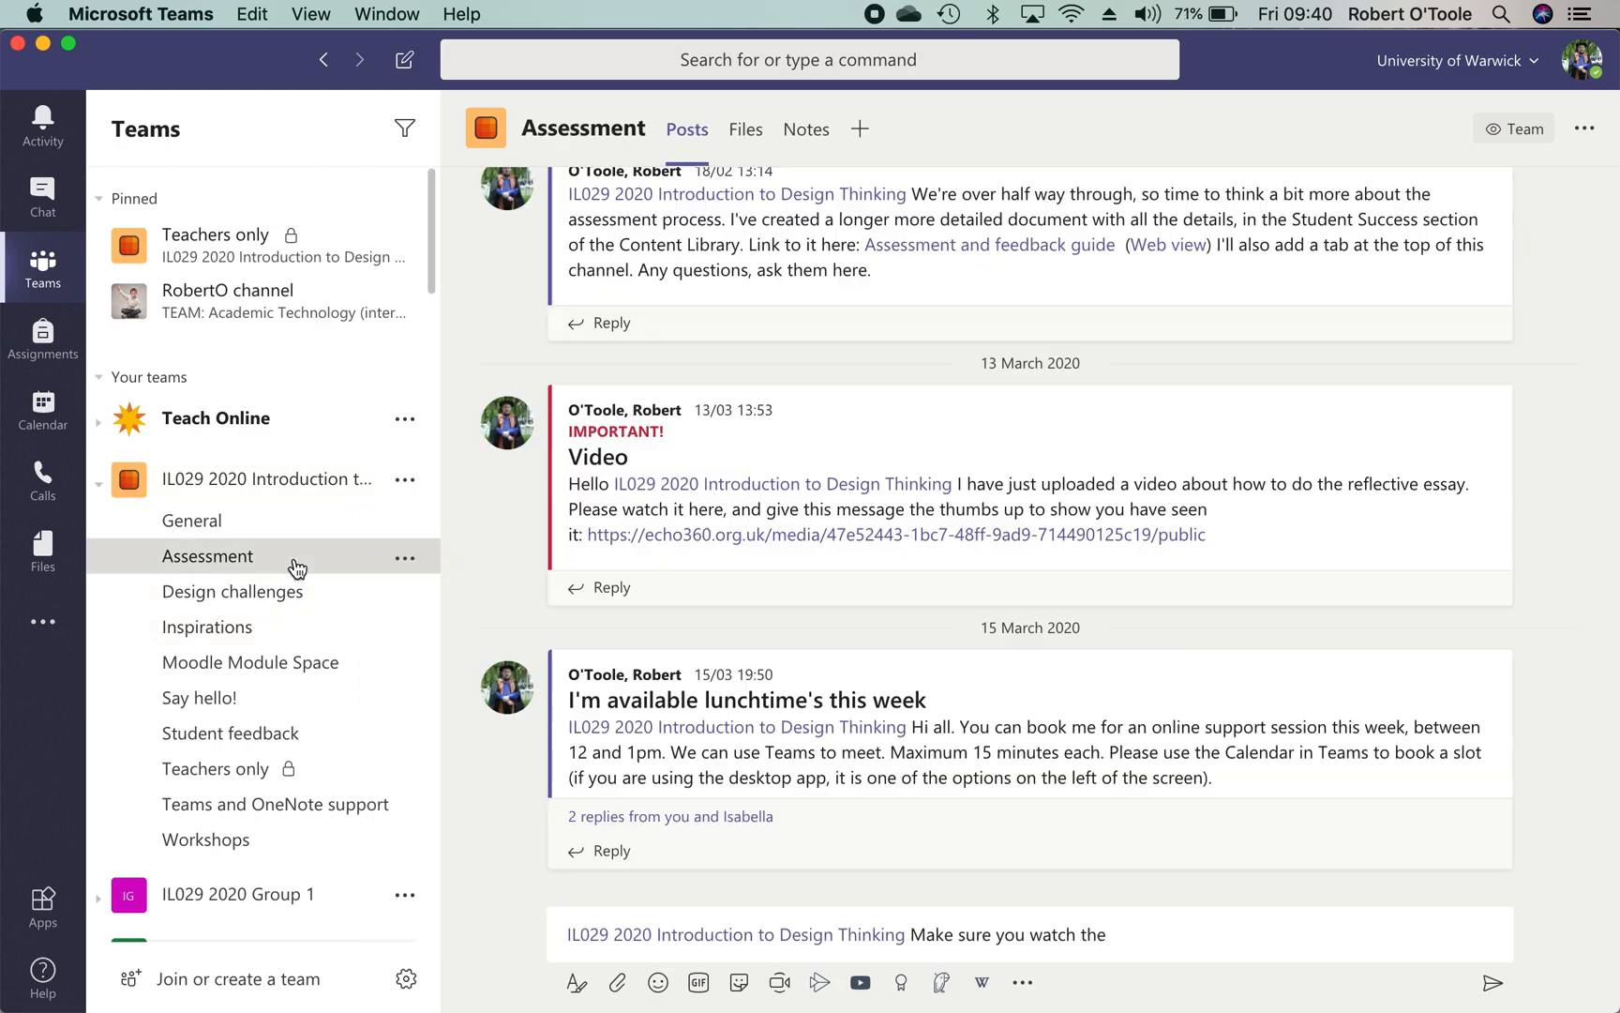
click(206, 627)
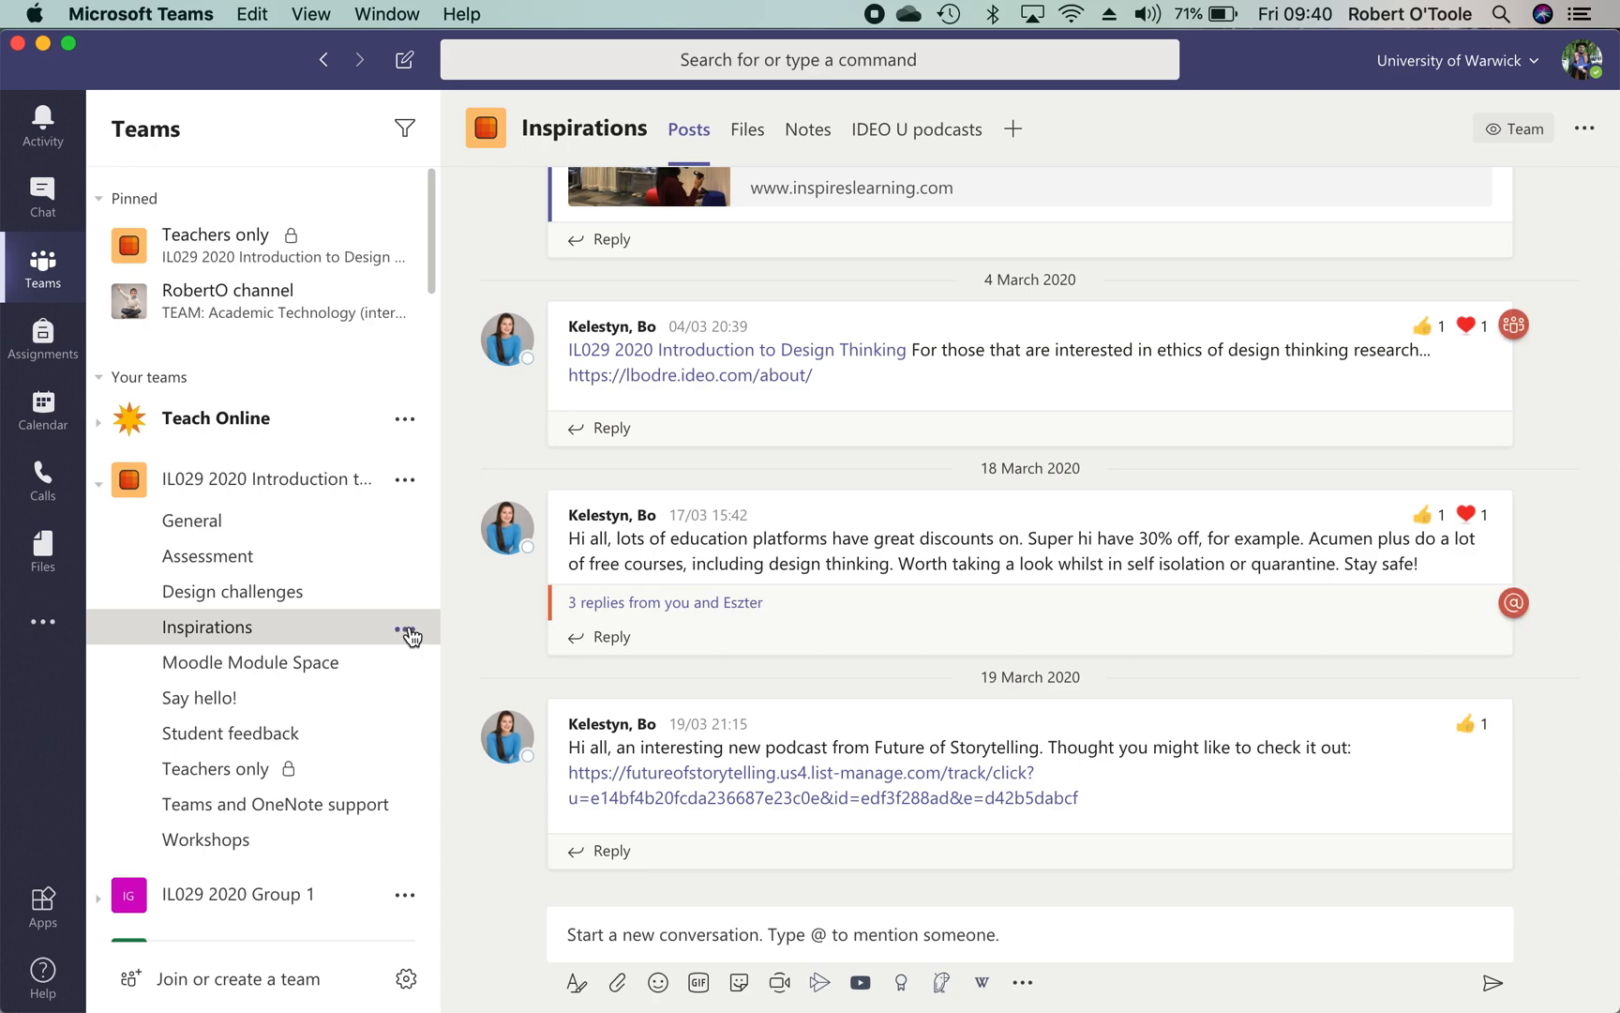
click(408, 628)
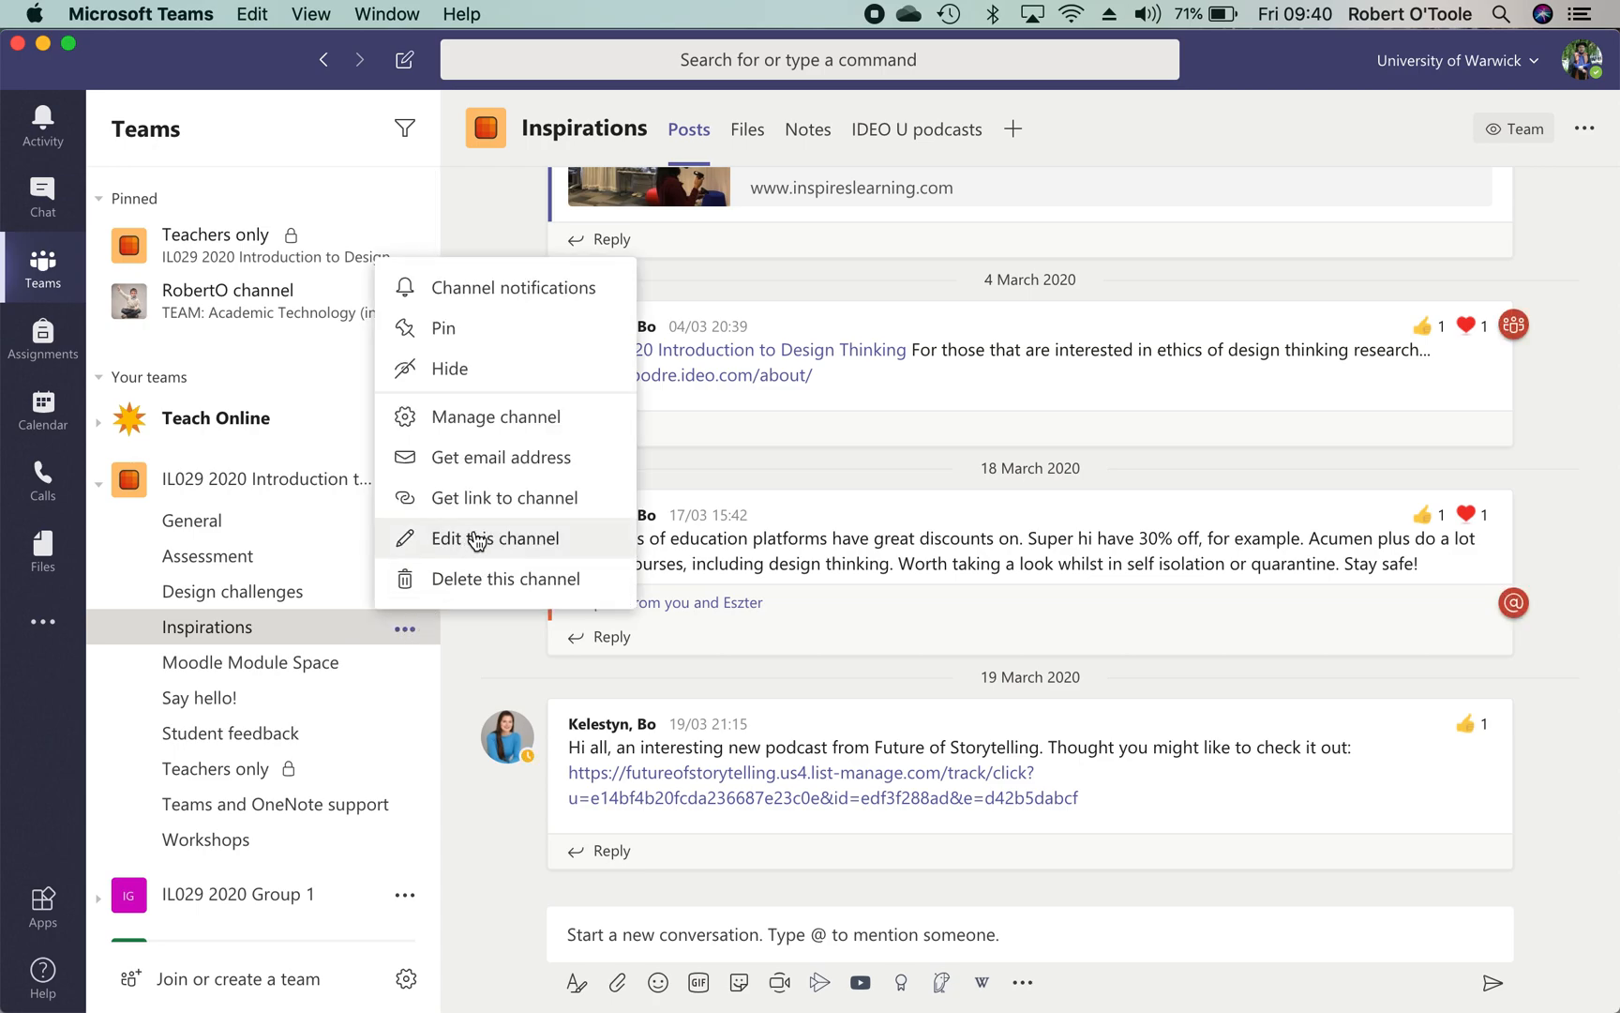
mouse_move(526, 458)
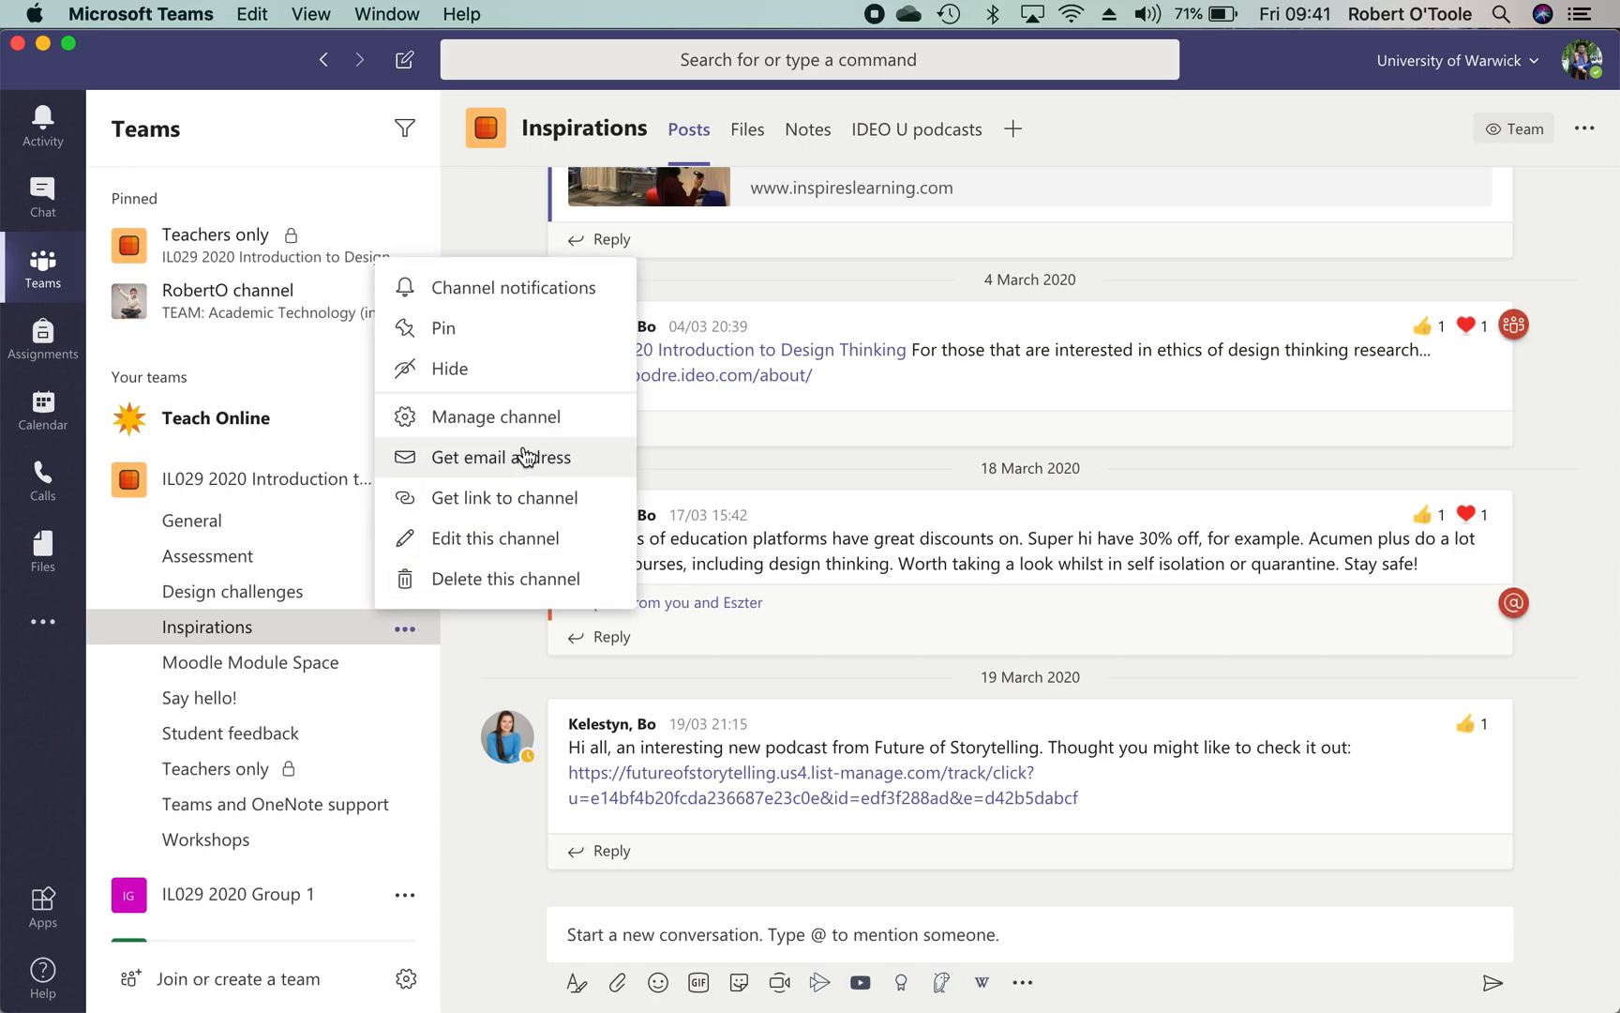
mouse_move(508, 413)
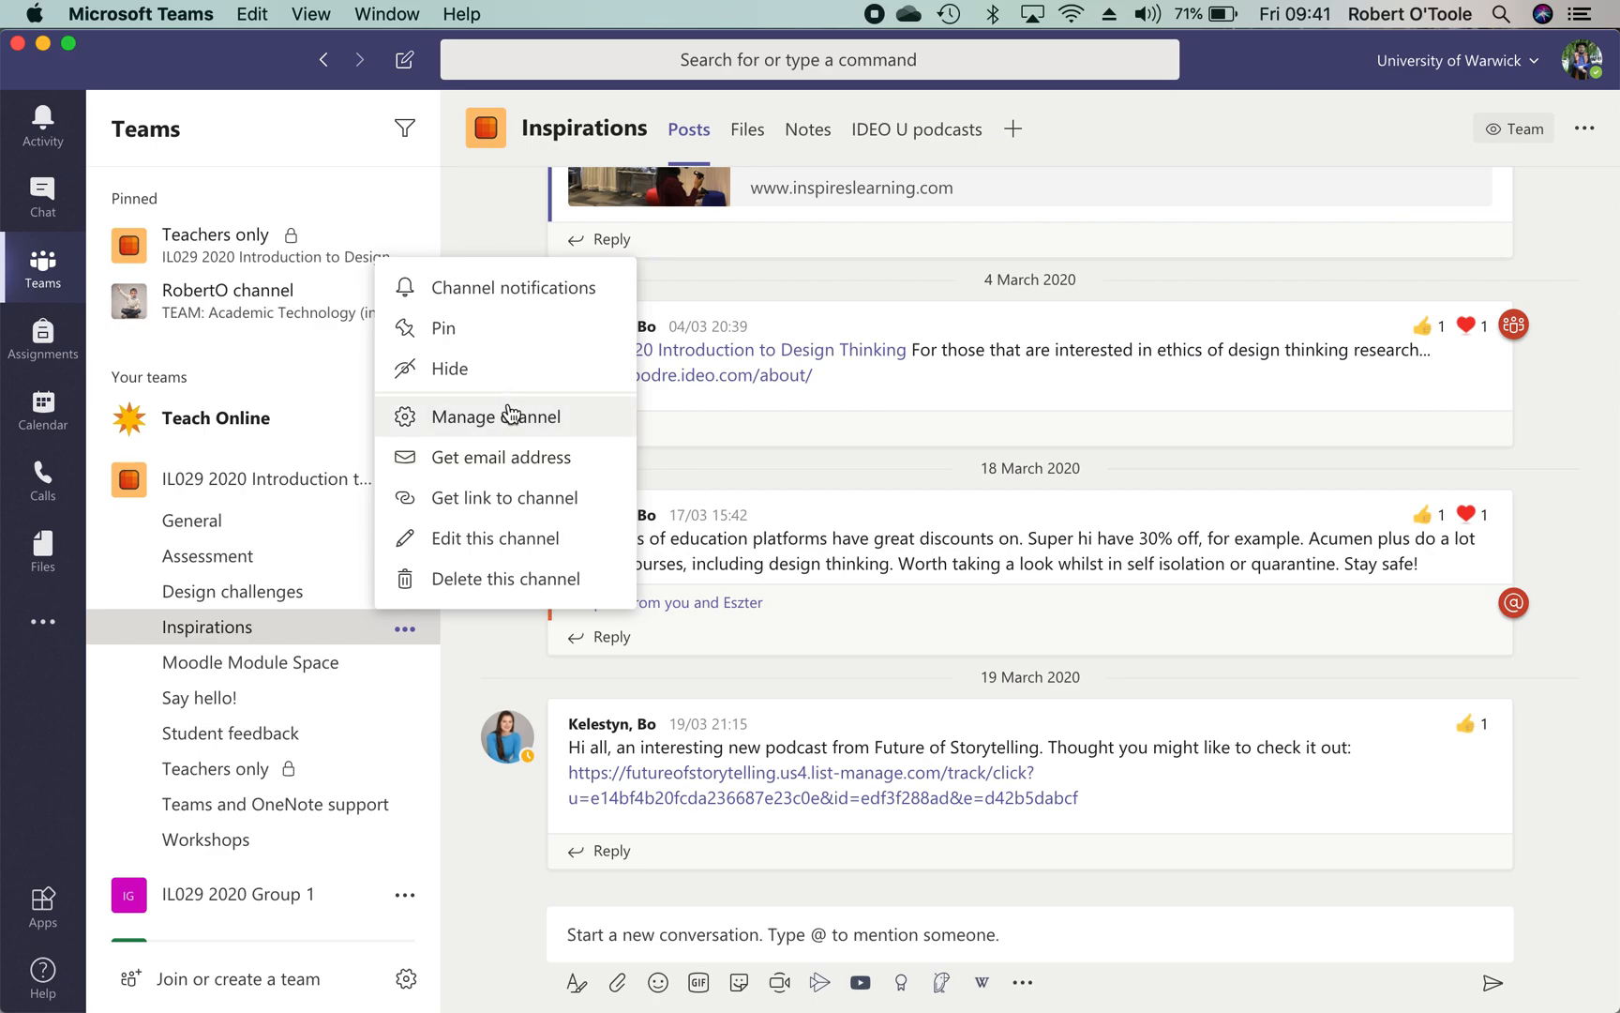
mouse_move(598, 504)
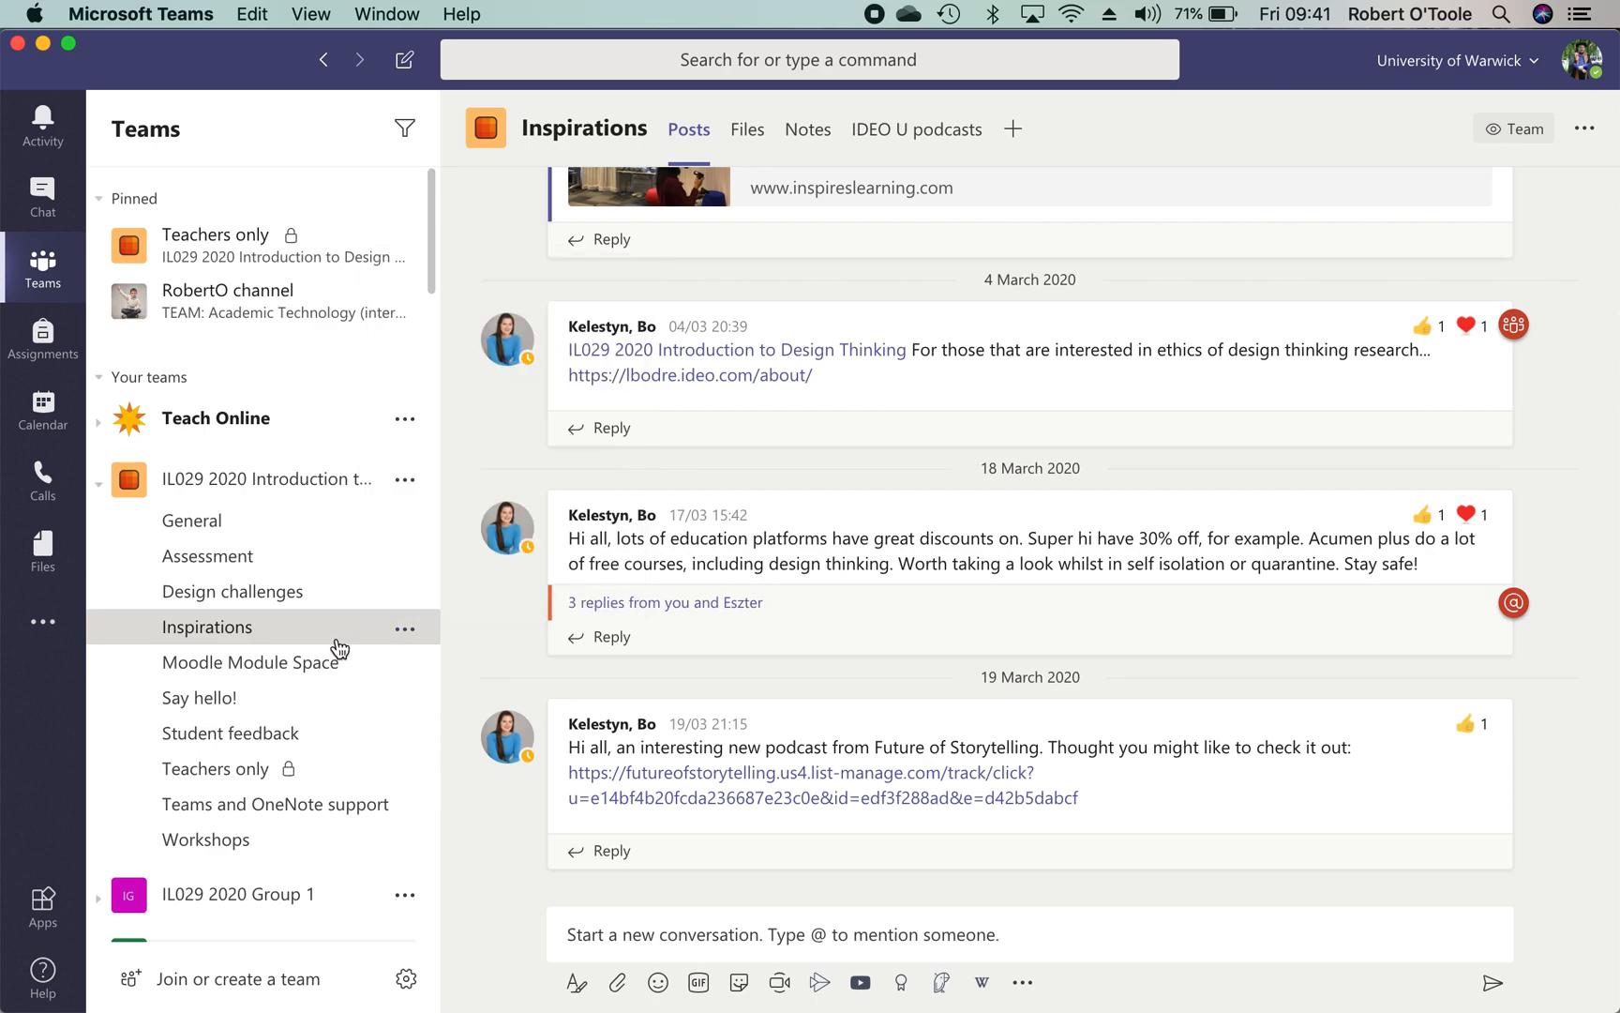
mouse_move(1442, 747)
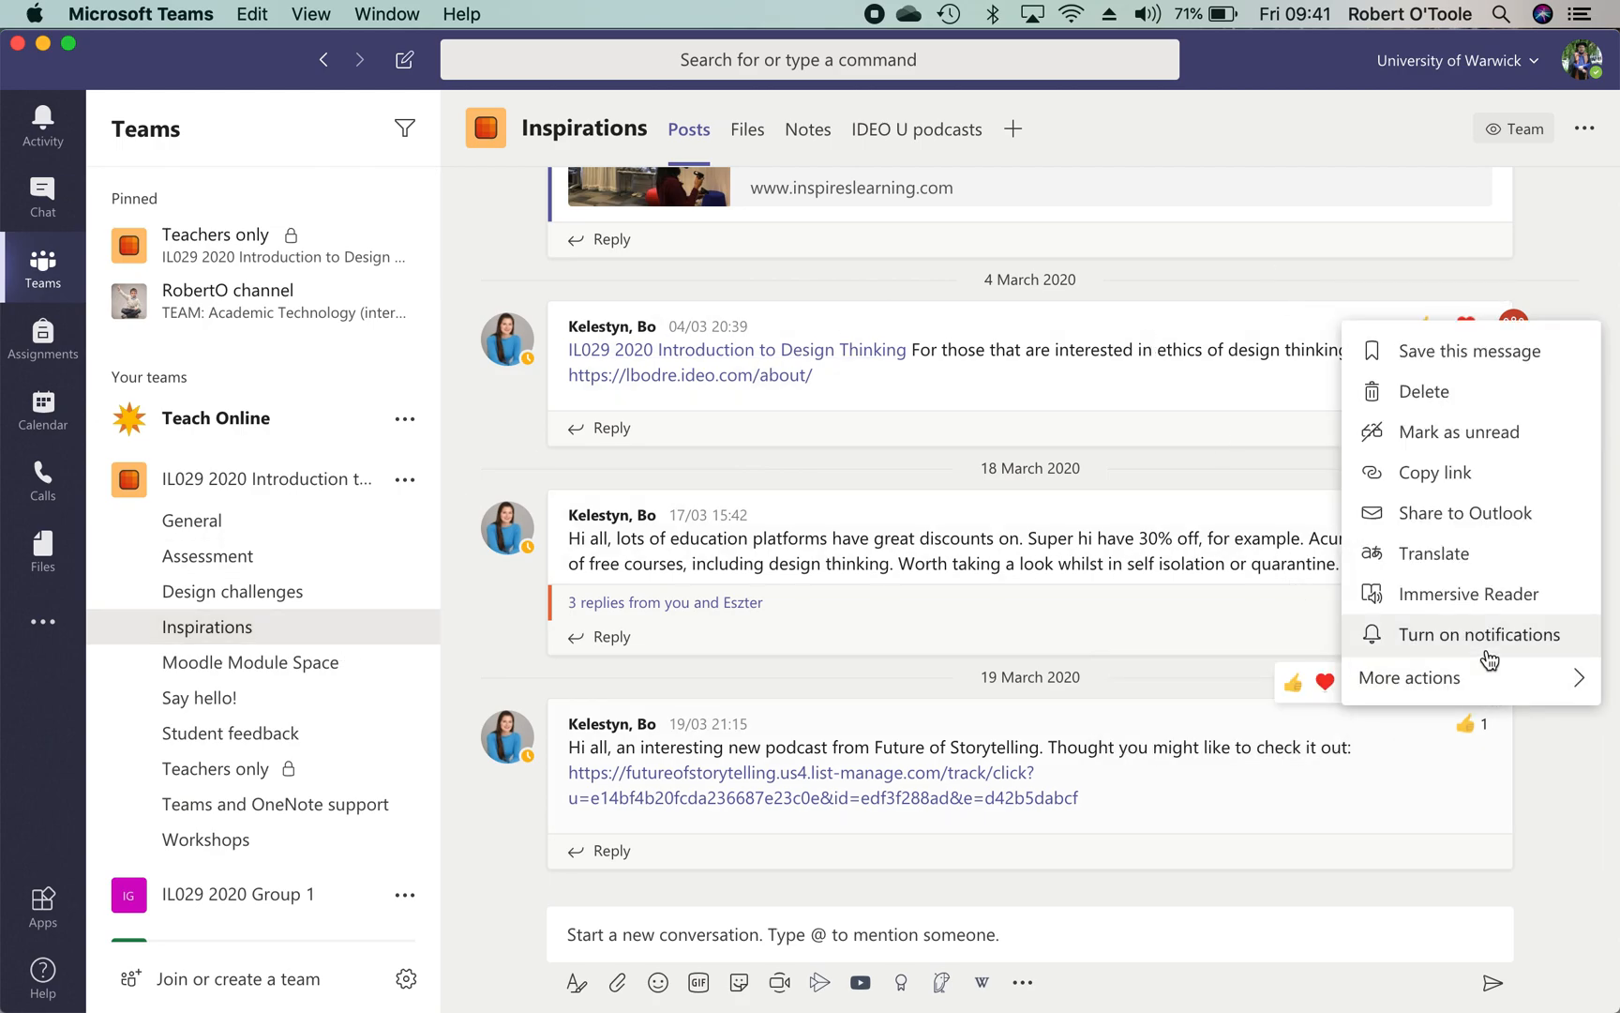
mouse_move(1467, 479)
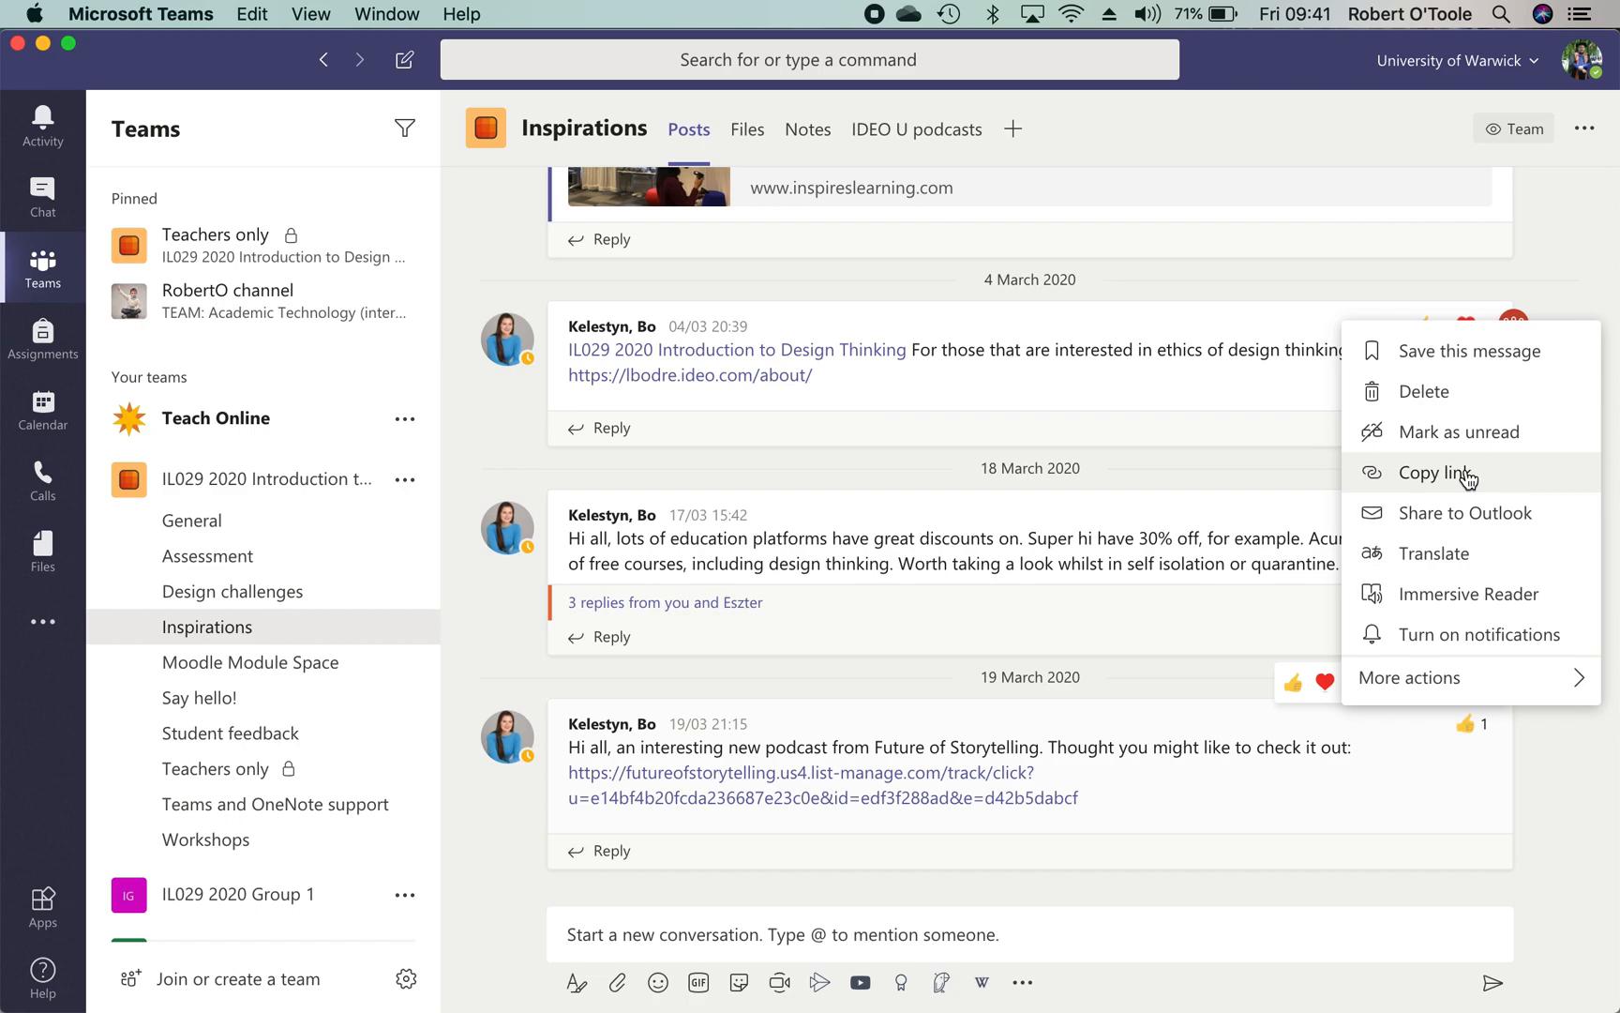
mouse_move(1447, 481)
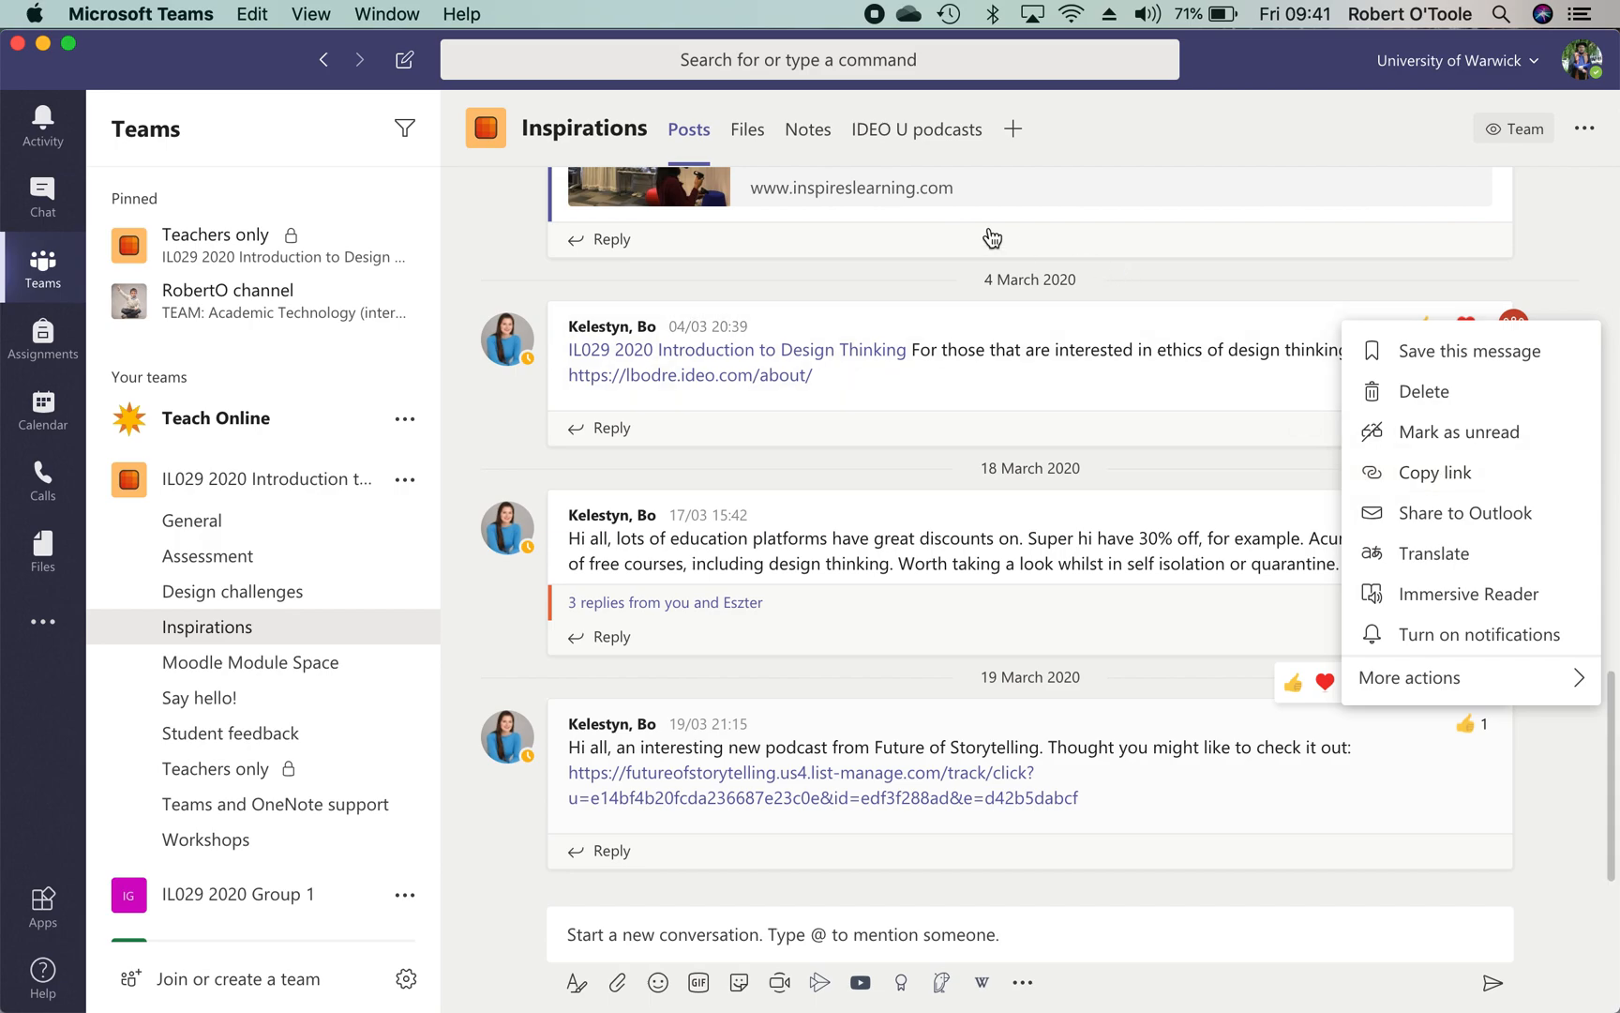
mouse_move(751, 135)
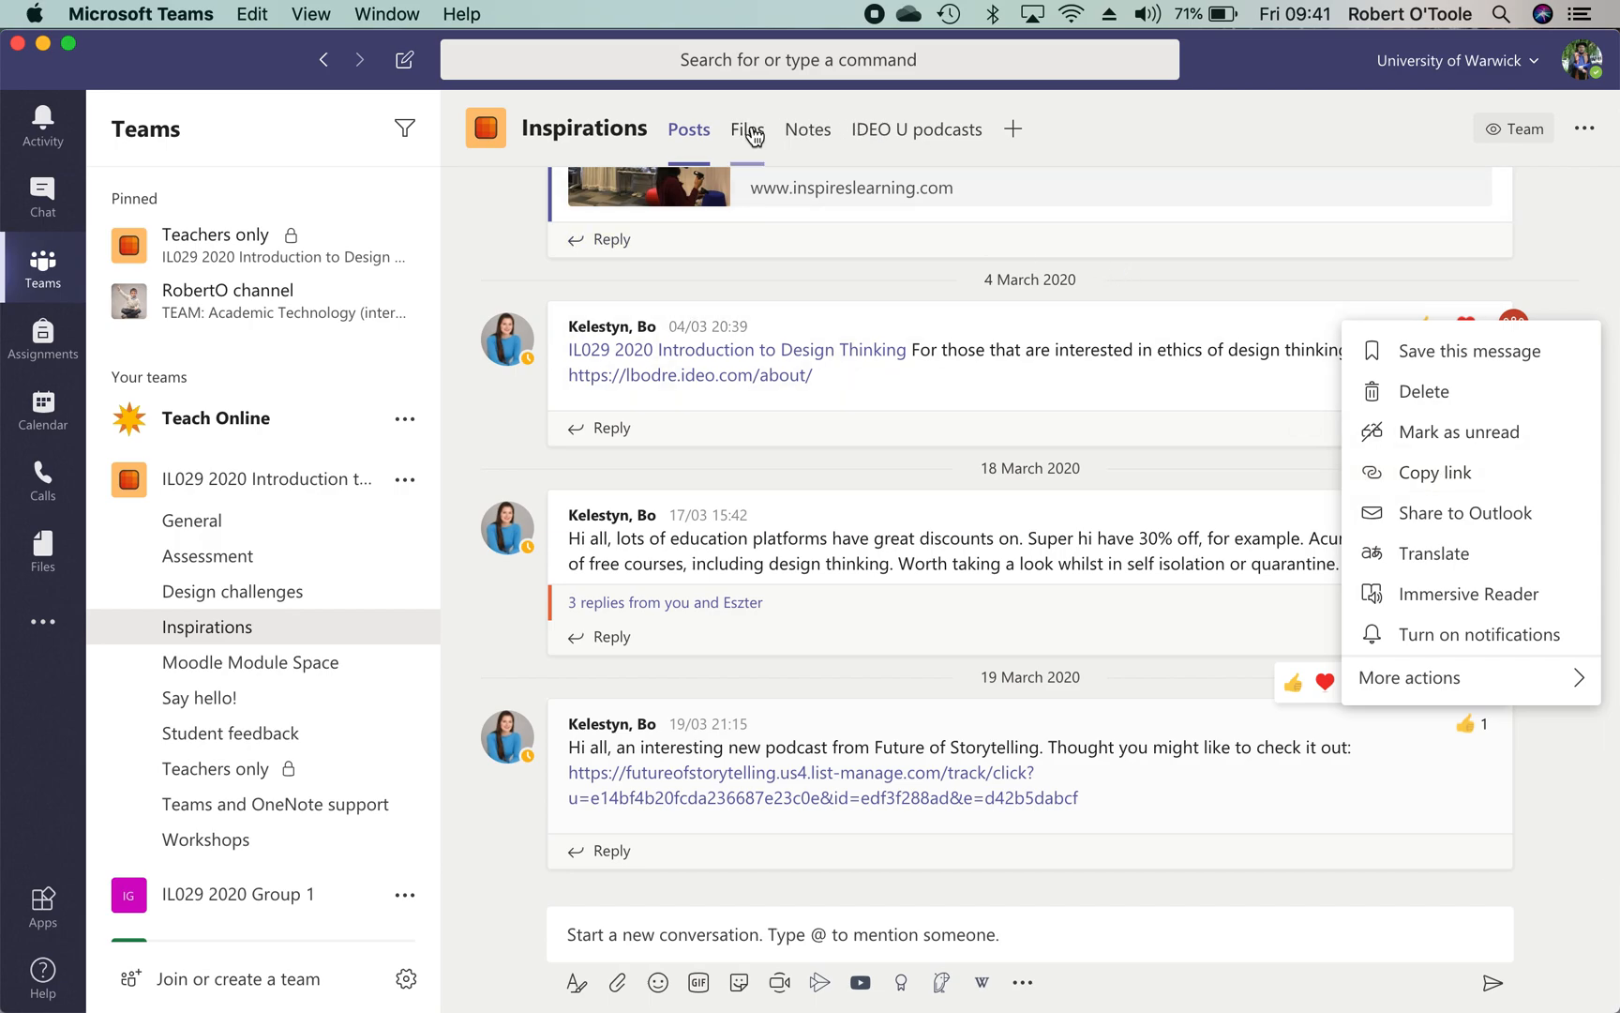
Copy a link to DesignIsStorytelling.pdf in Design challenges files, then return to Inspirations posts
click(747, 129)
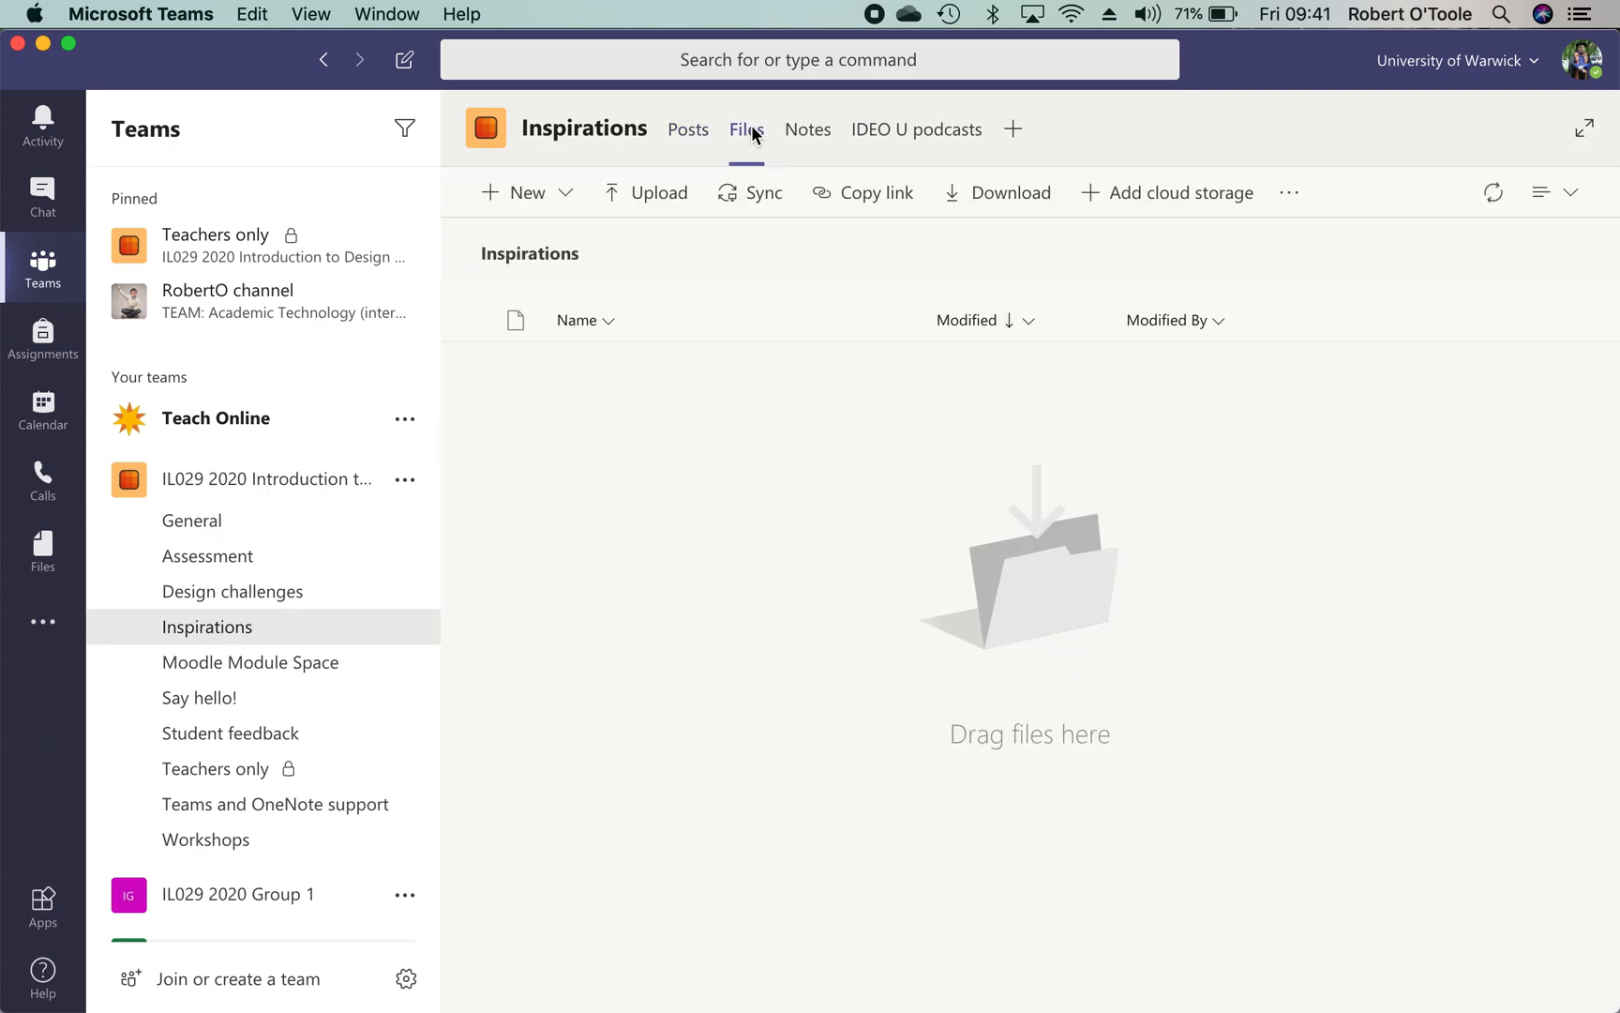
click(746, 129)
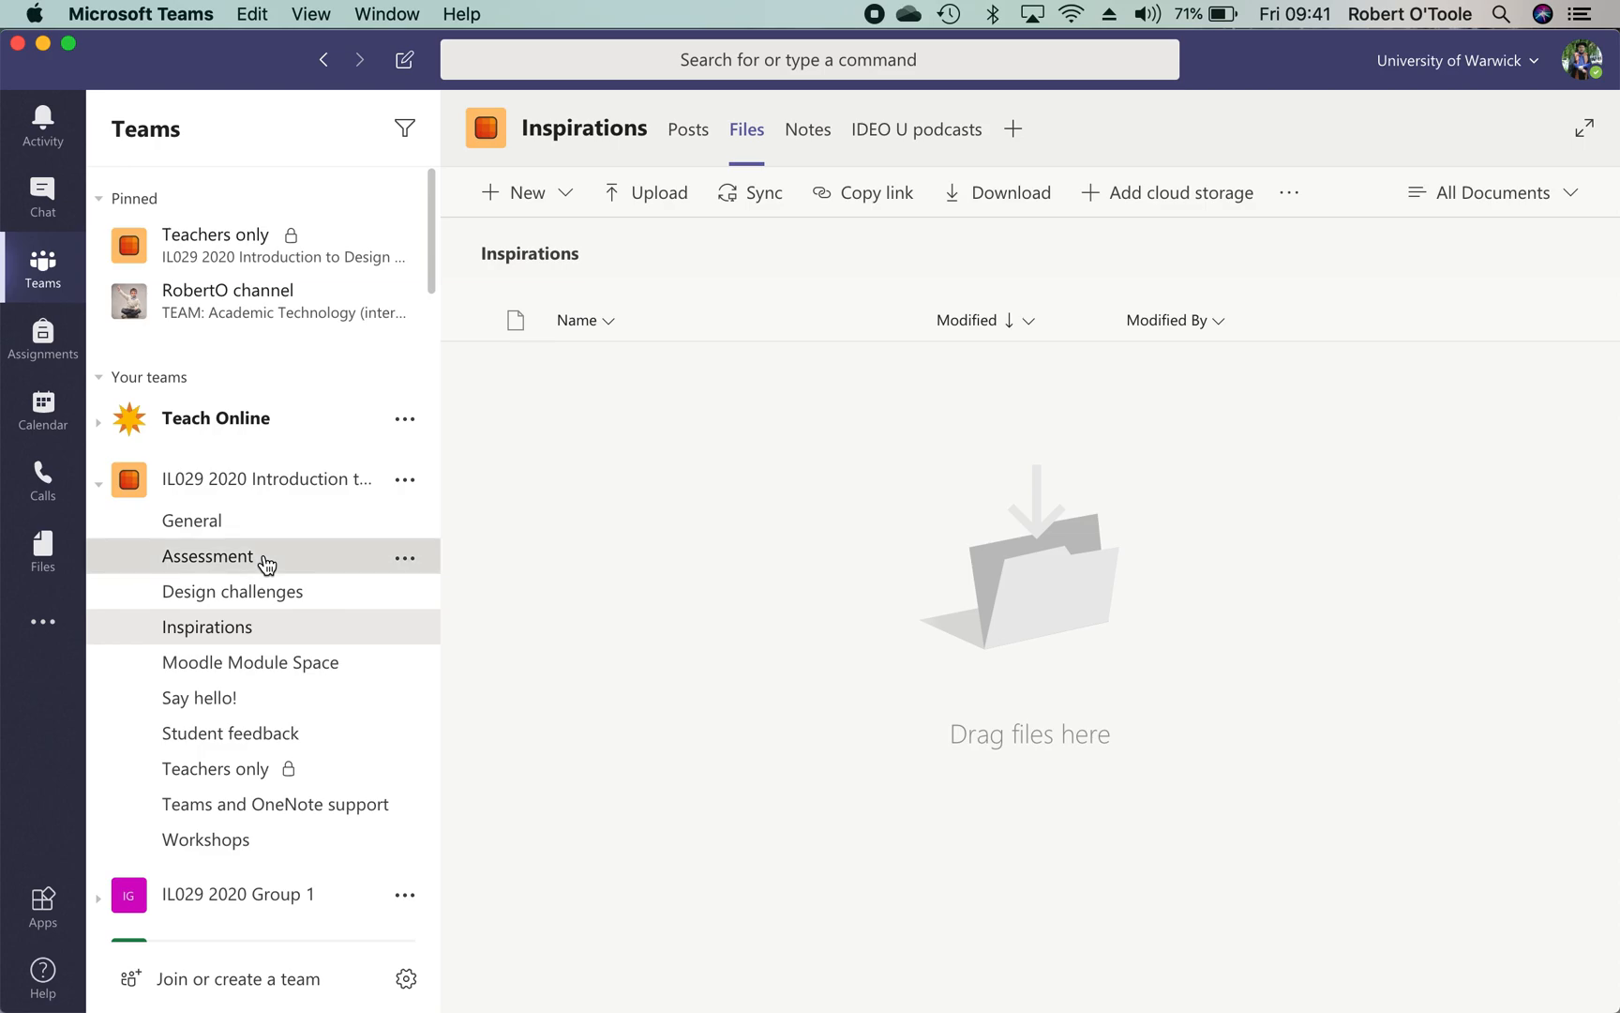
click(232, 592)
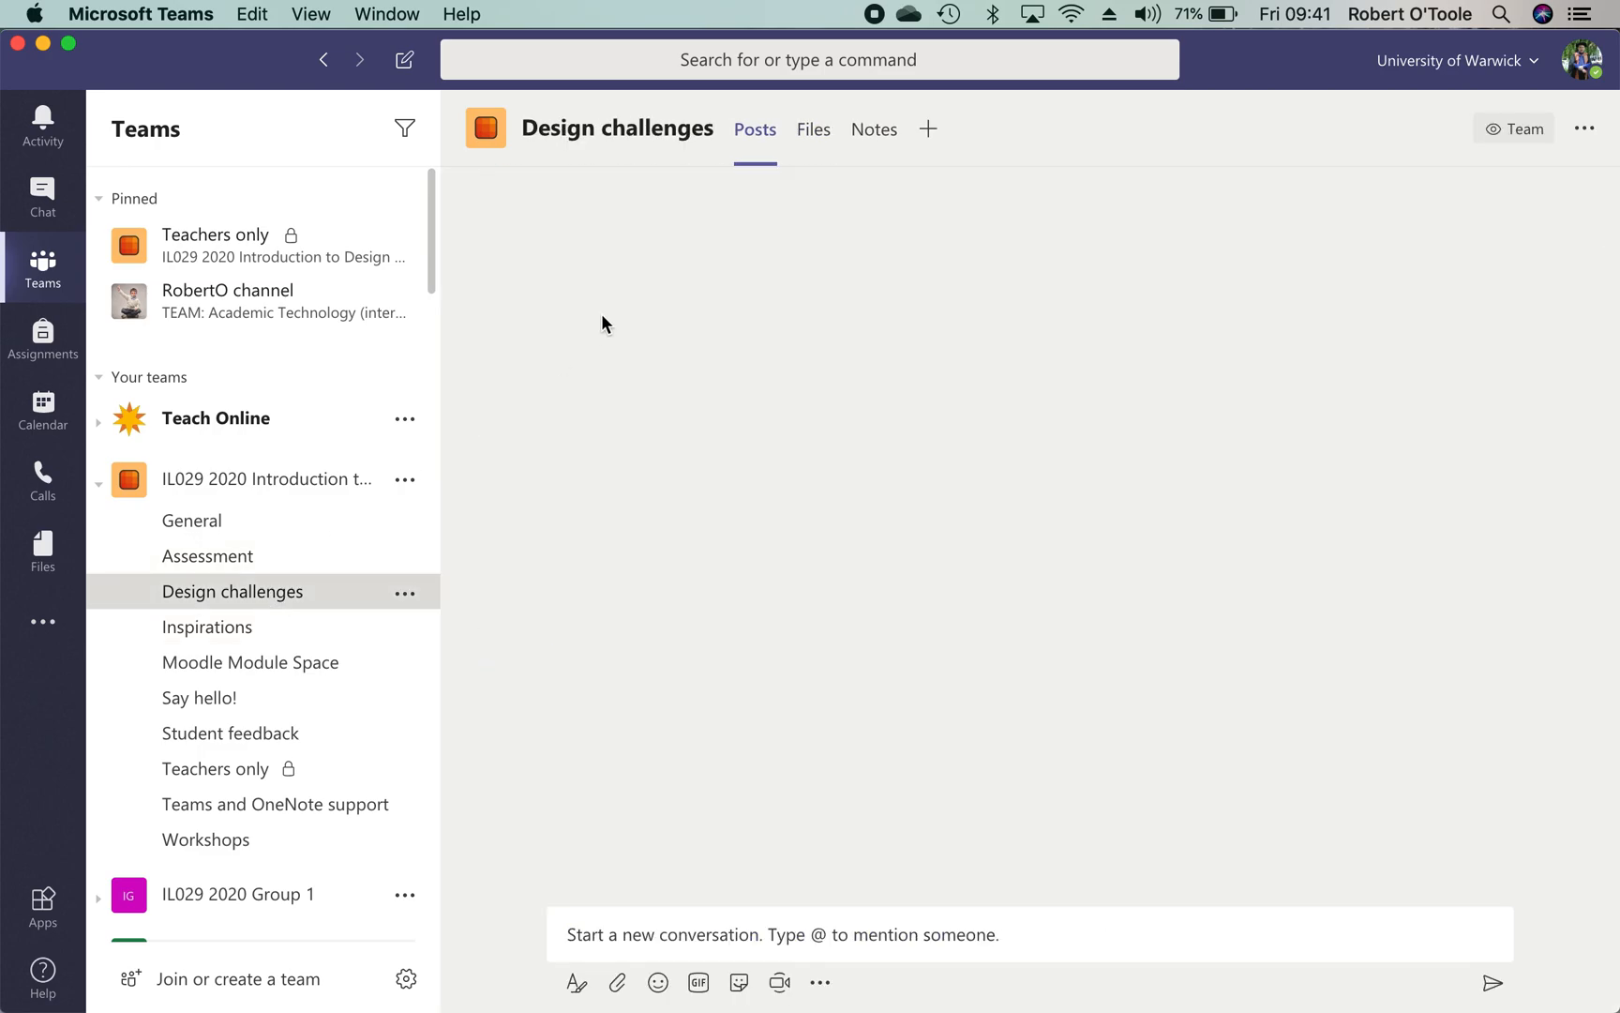
click(813, 129)
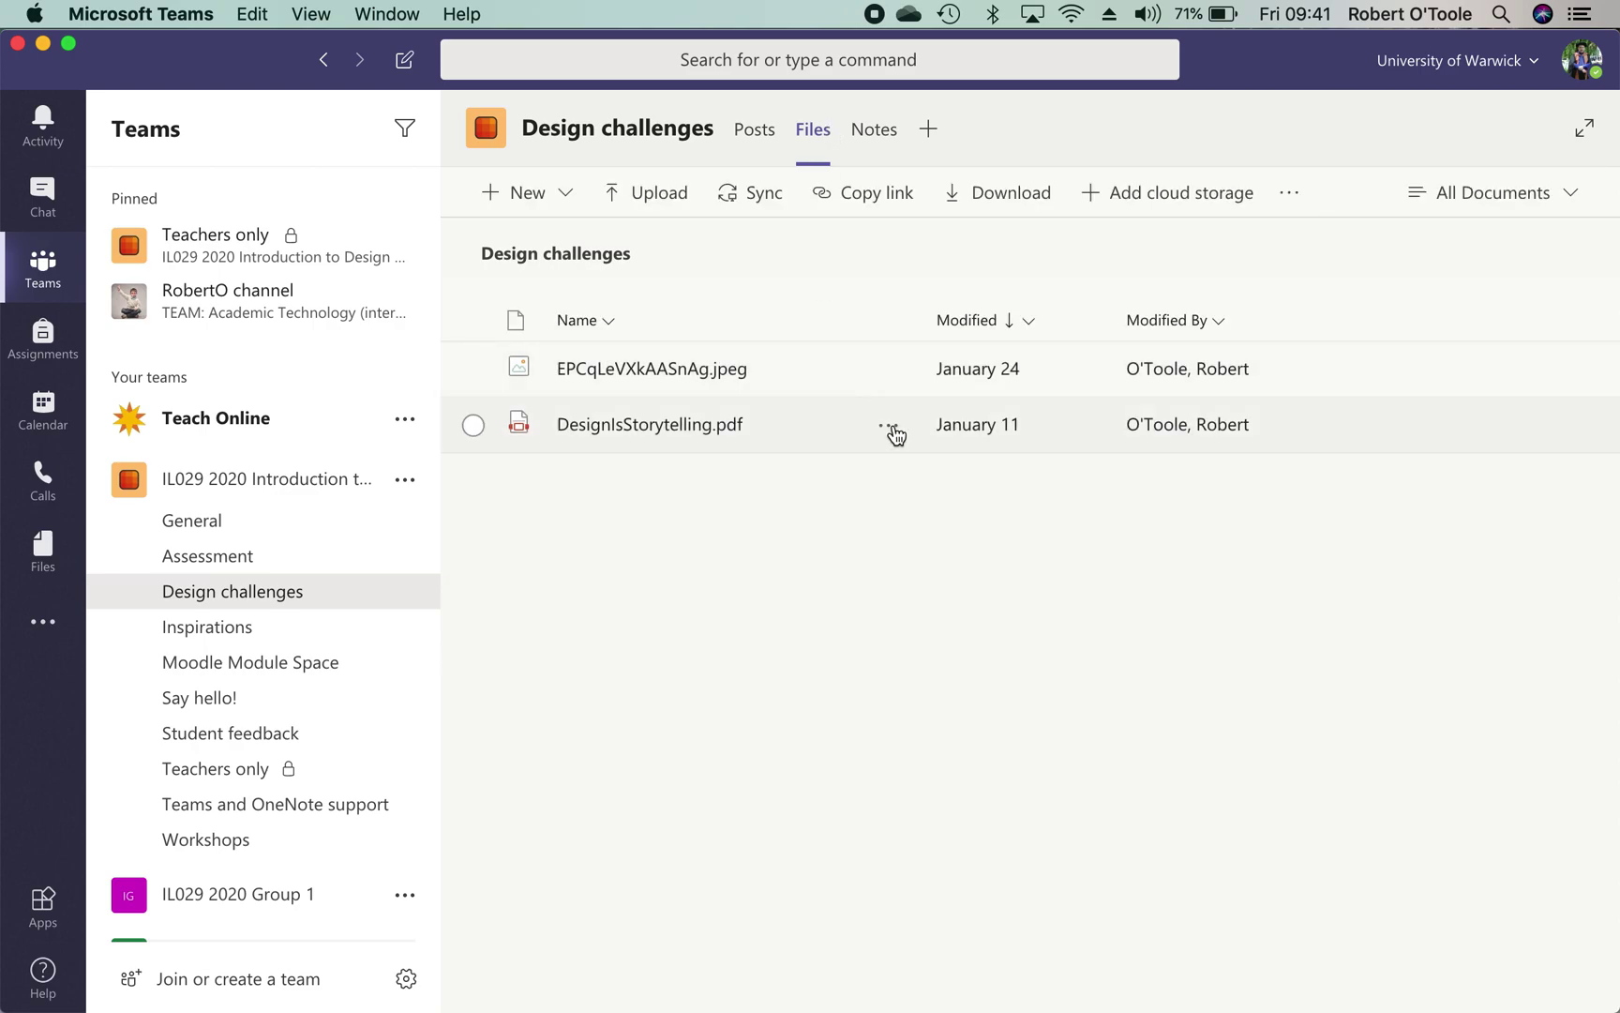
click(890, 424)
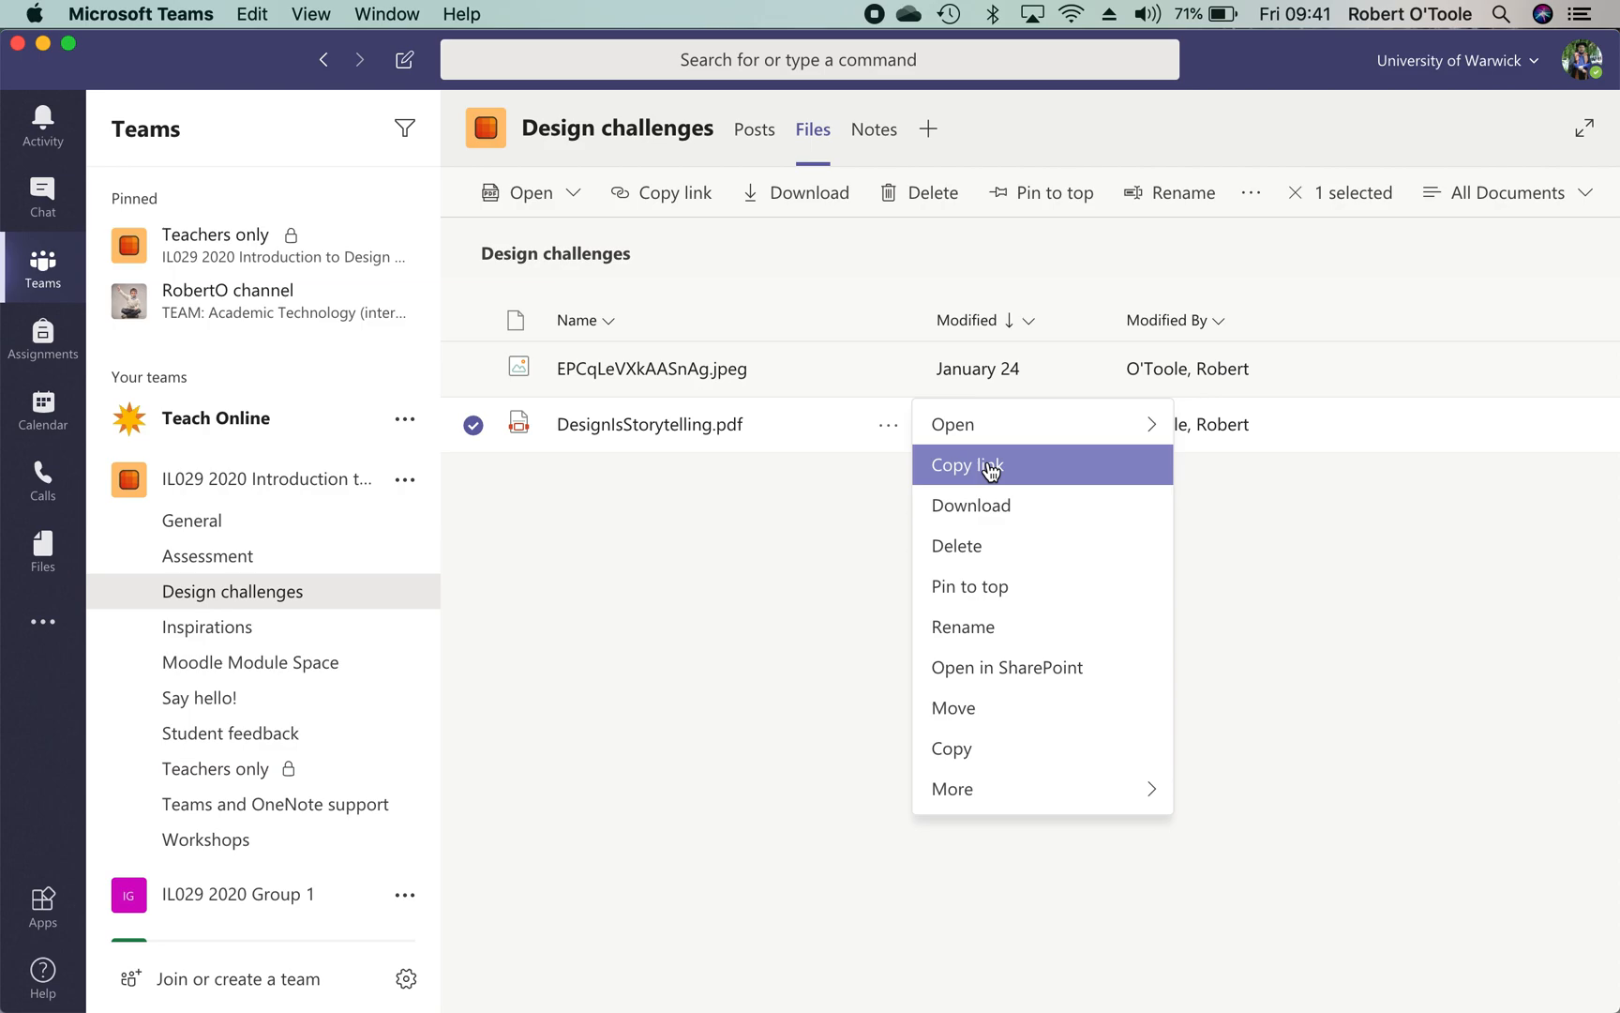
click(966, 464)
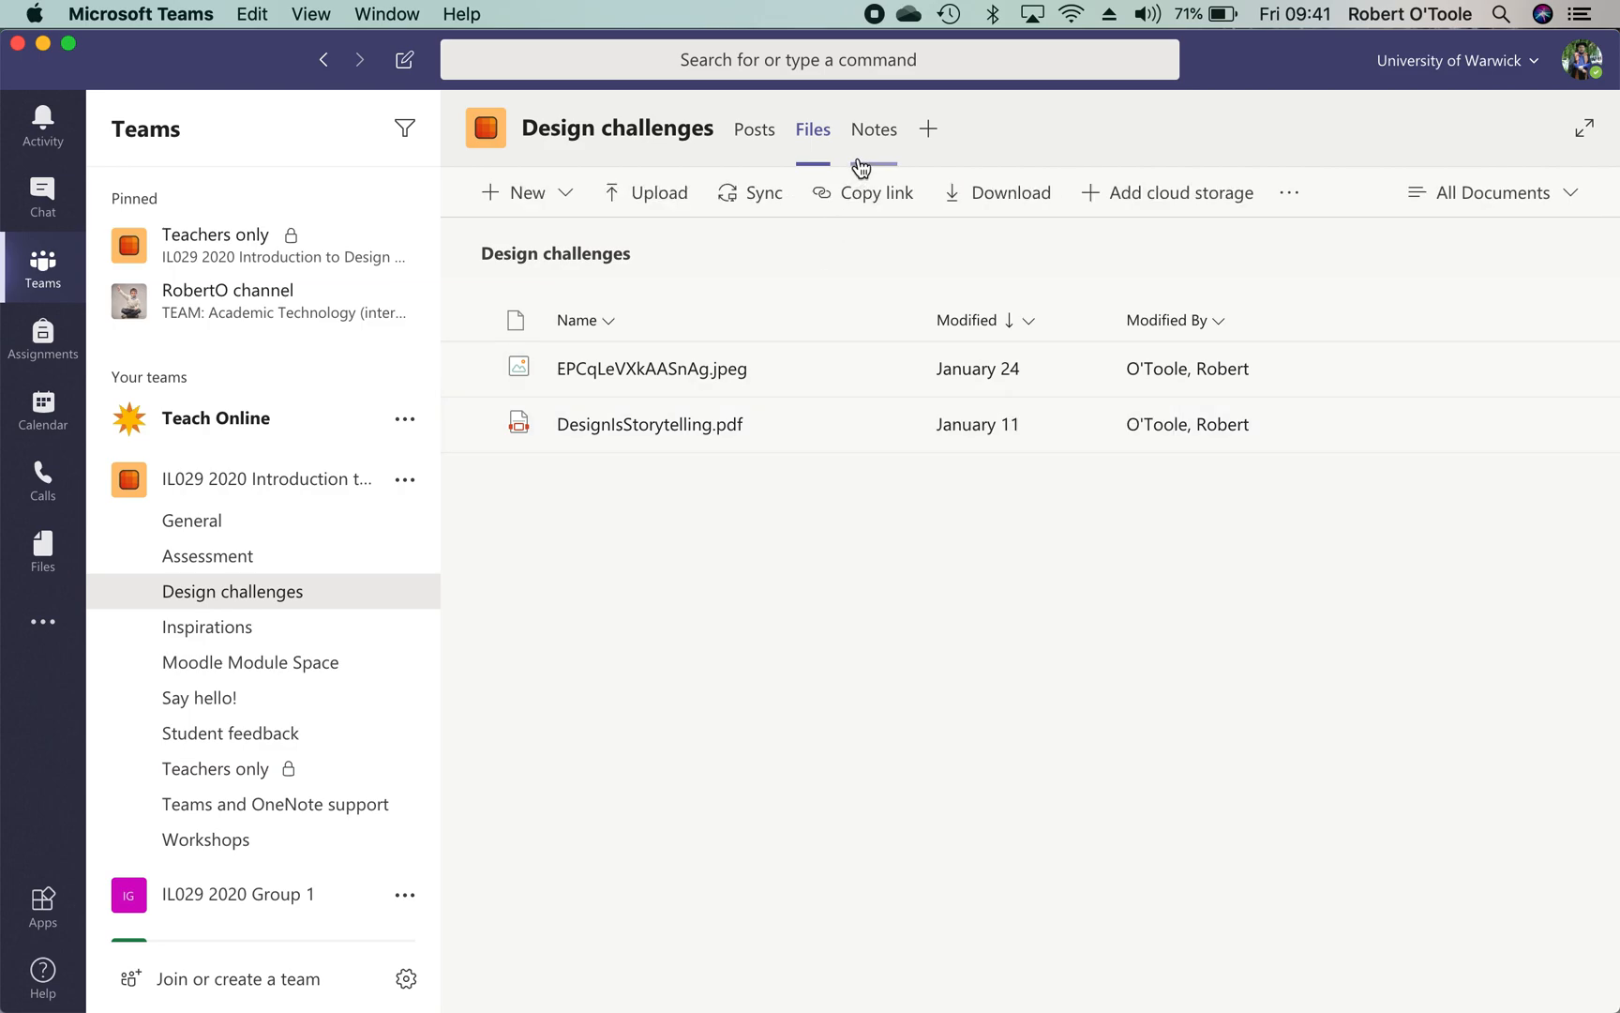
click(207, 626)
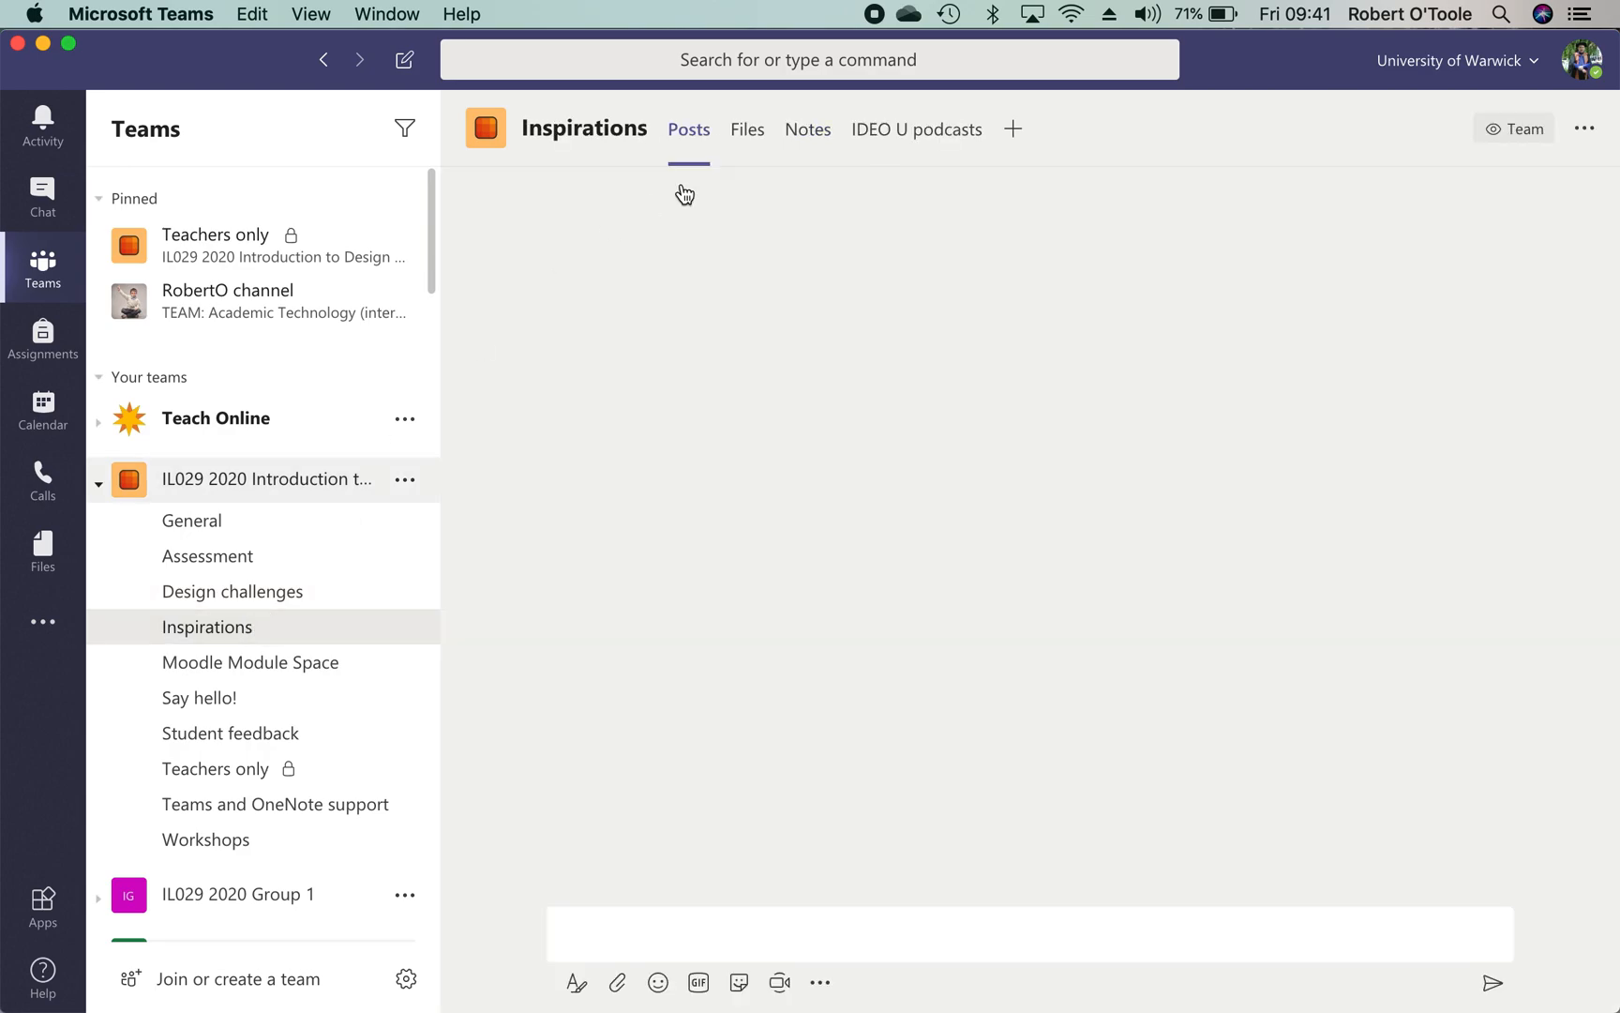
Copy the IDEO U podcasts tab link, view its conversation, then return to Inspirations posts
click(915, 130)
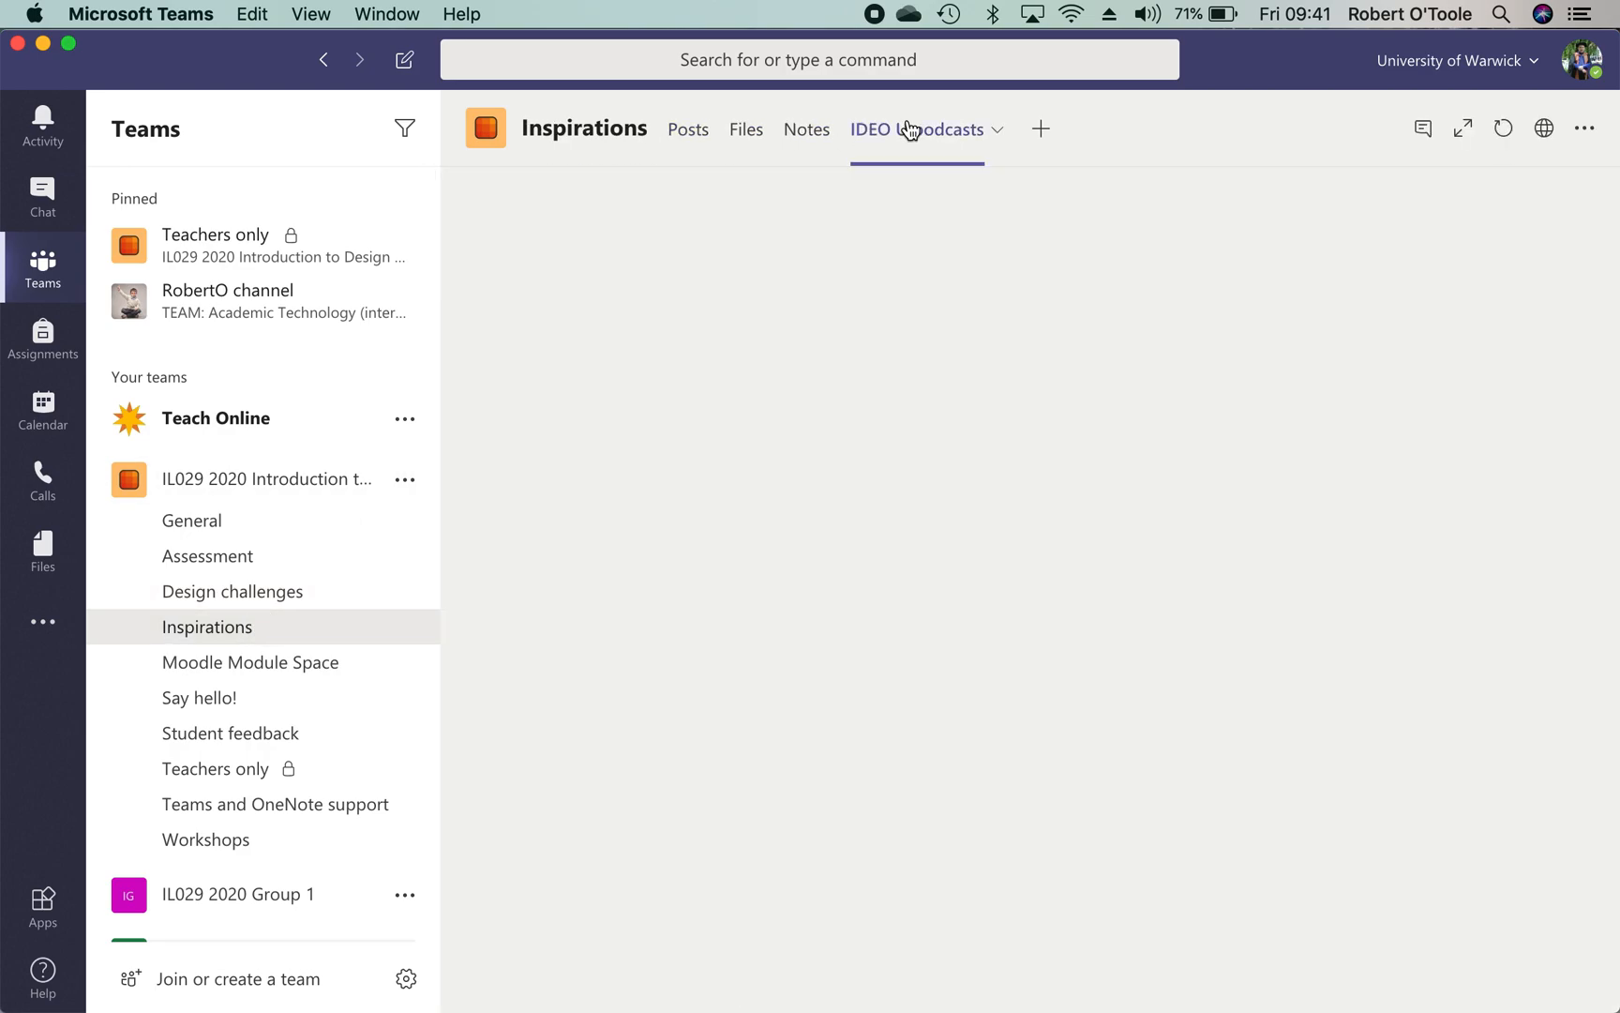
click(918, 128)
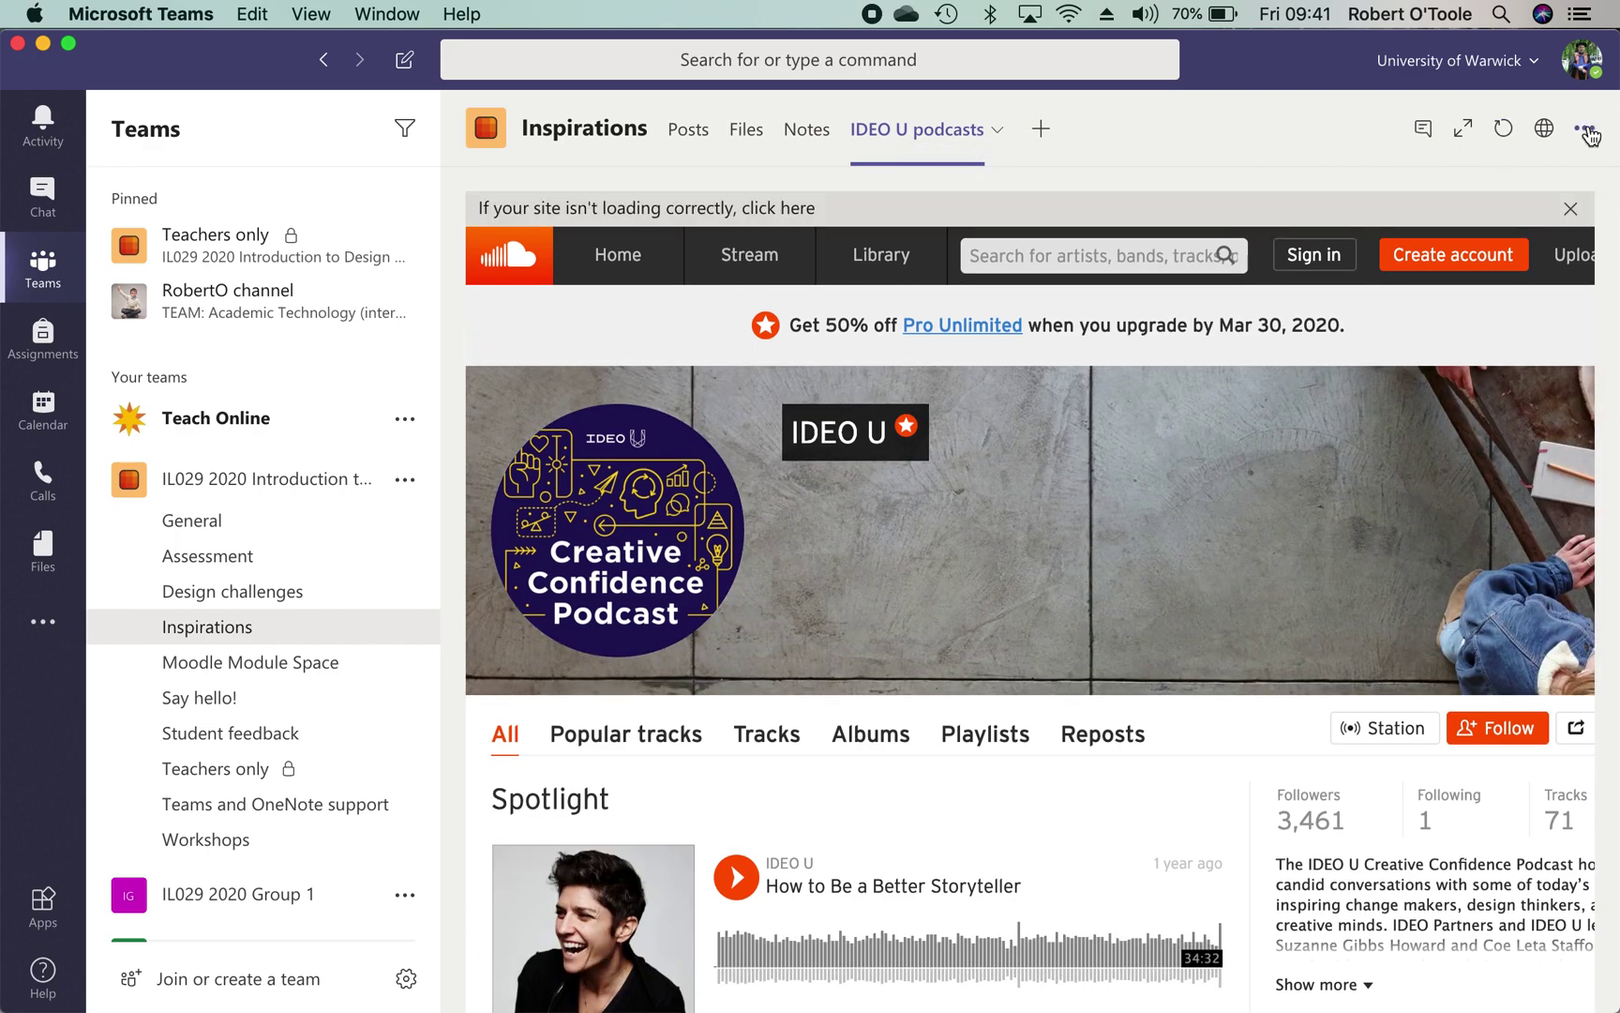
click(1586, 129)
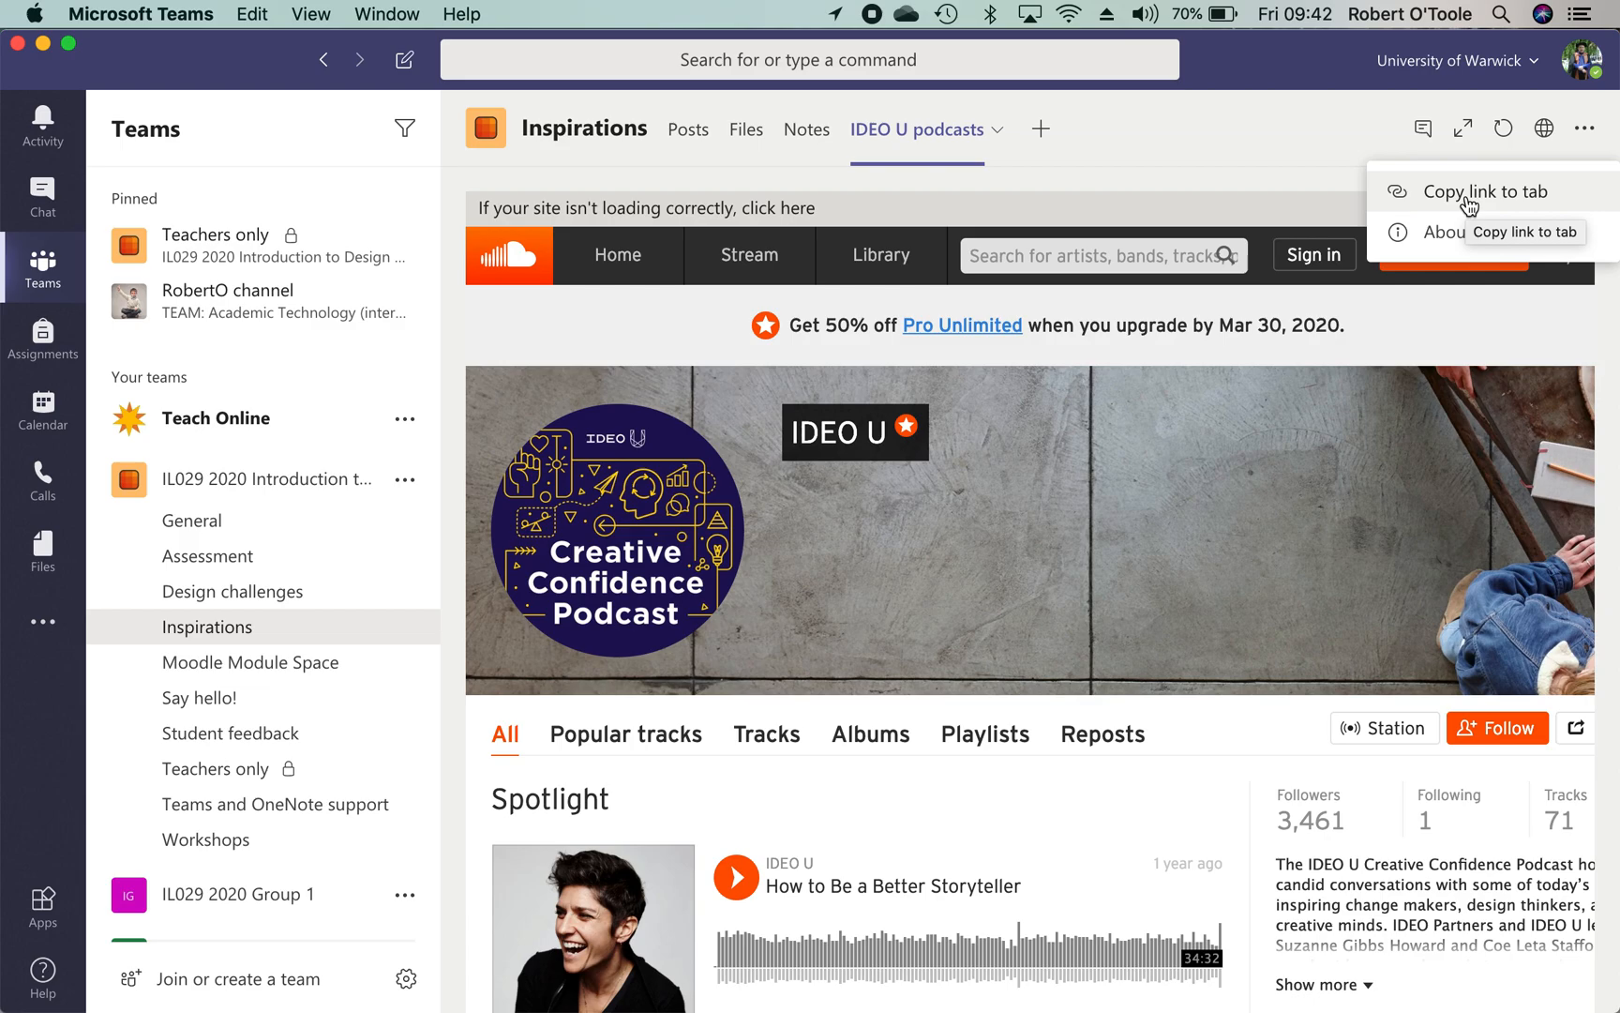
mouse_move(1368, 186)
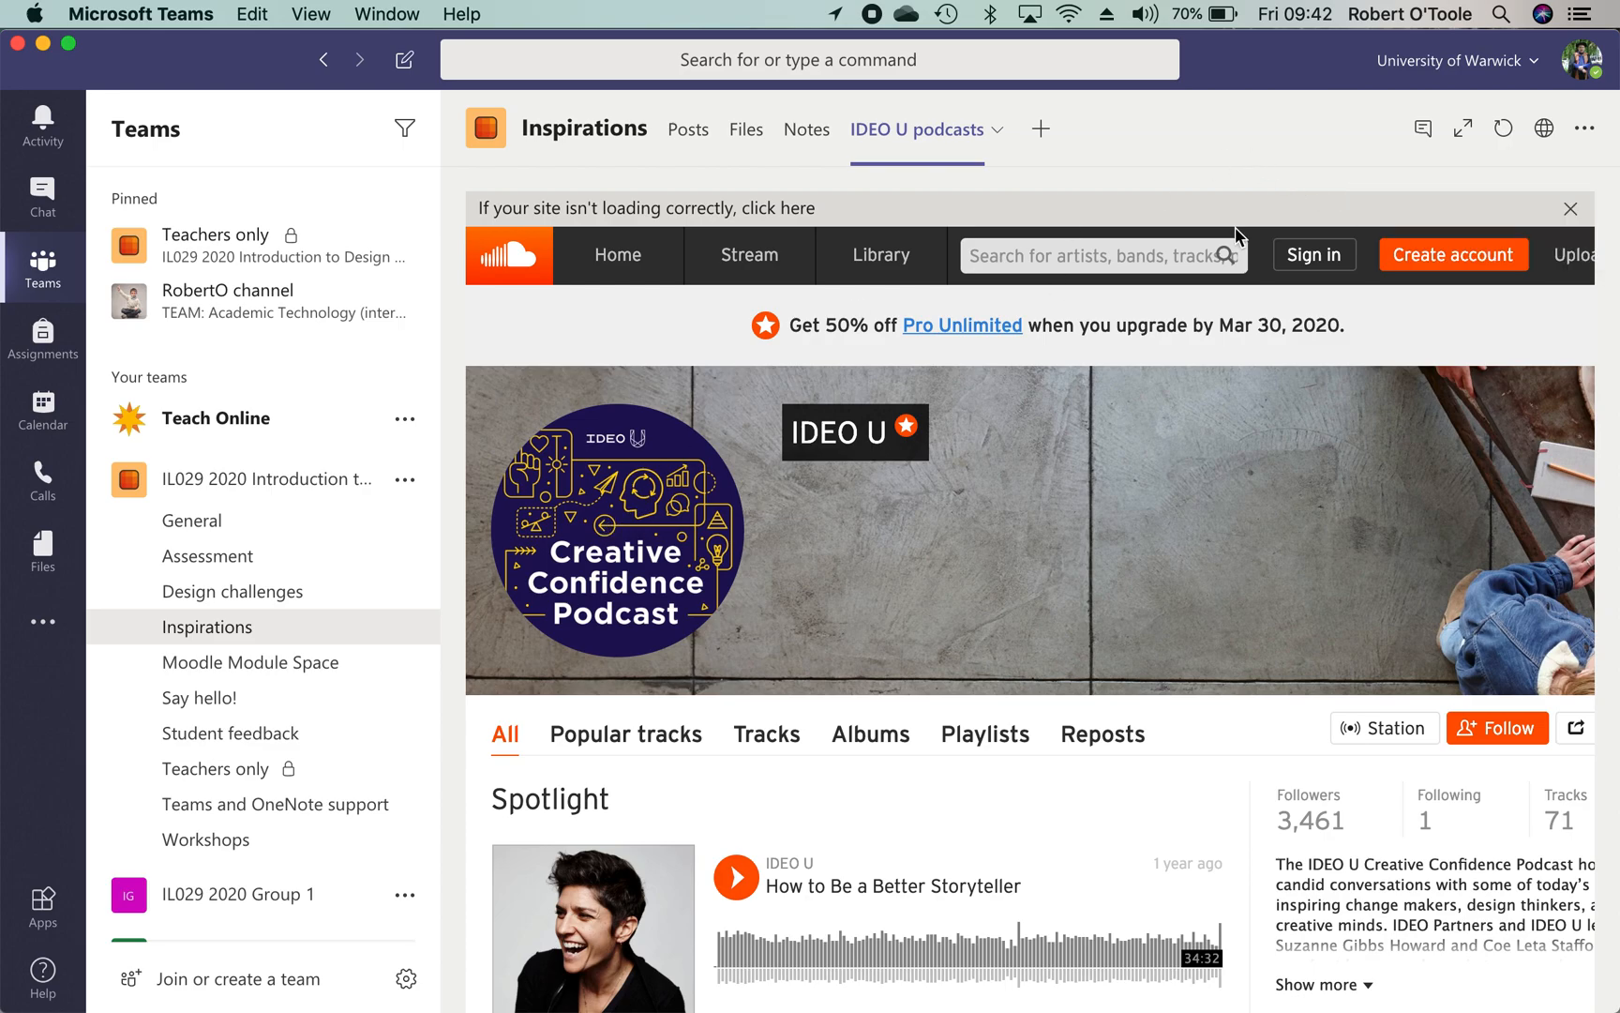
mouse_move(1417, 170)
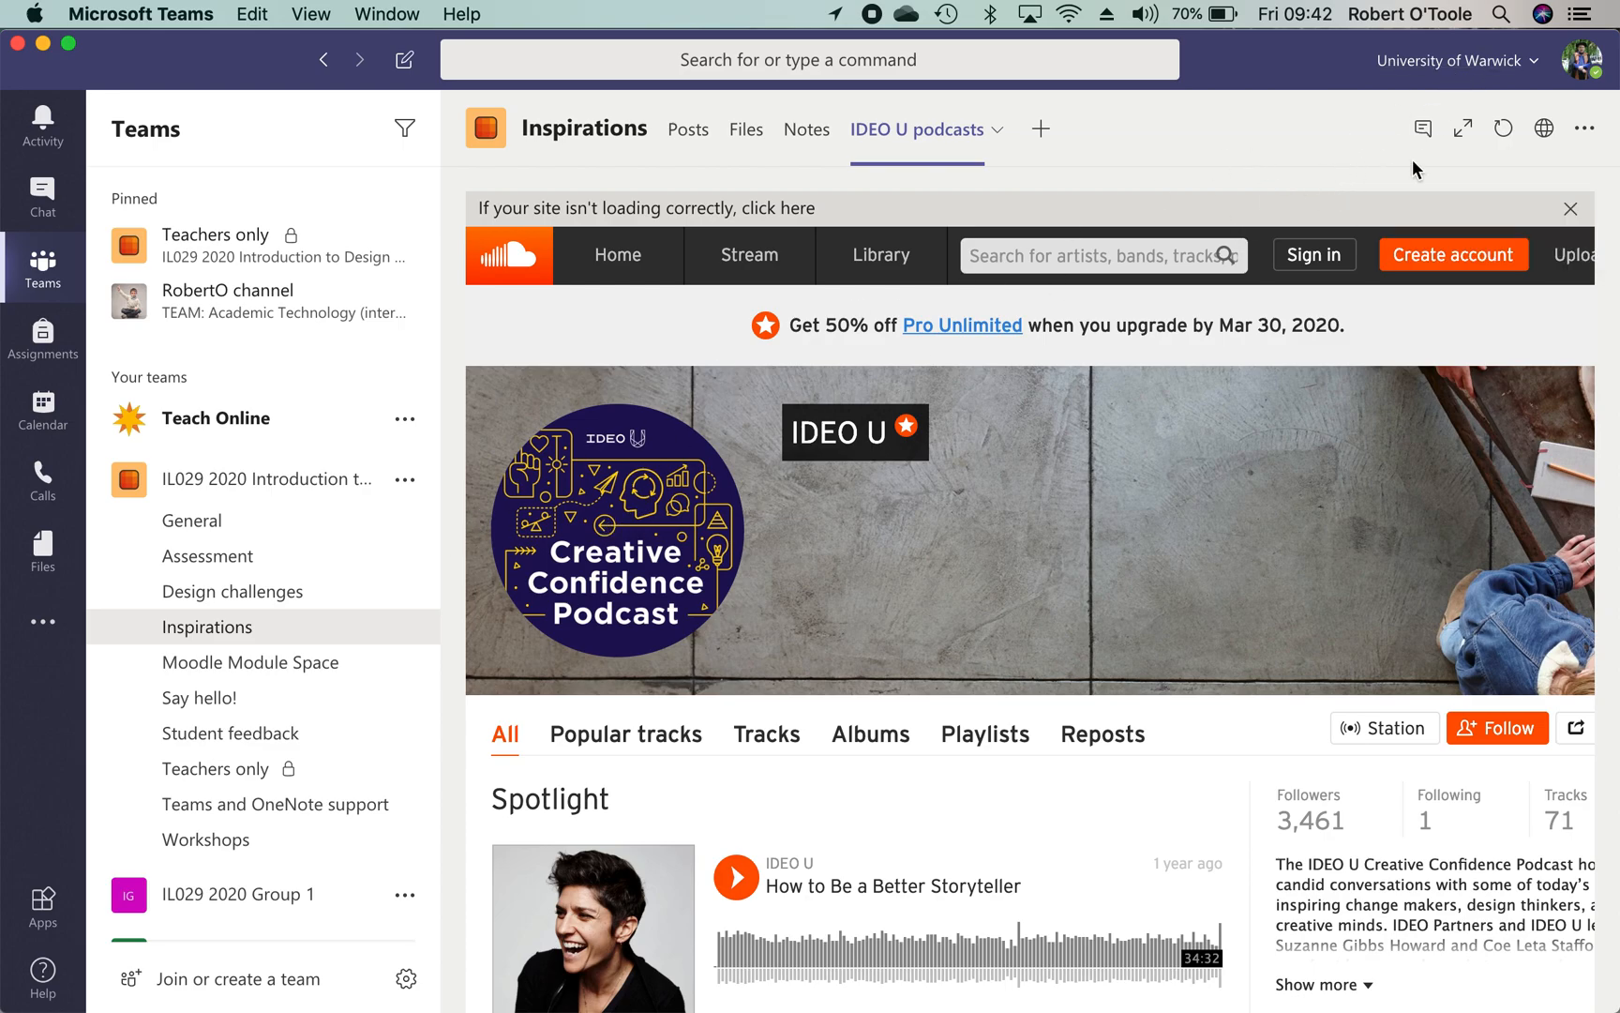
click(1421, 128)
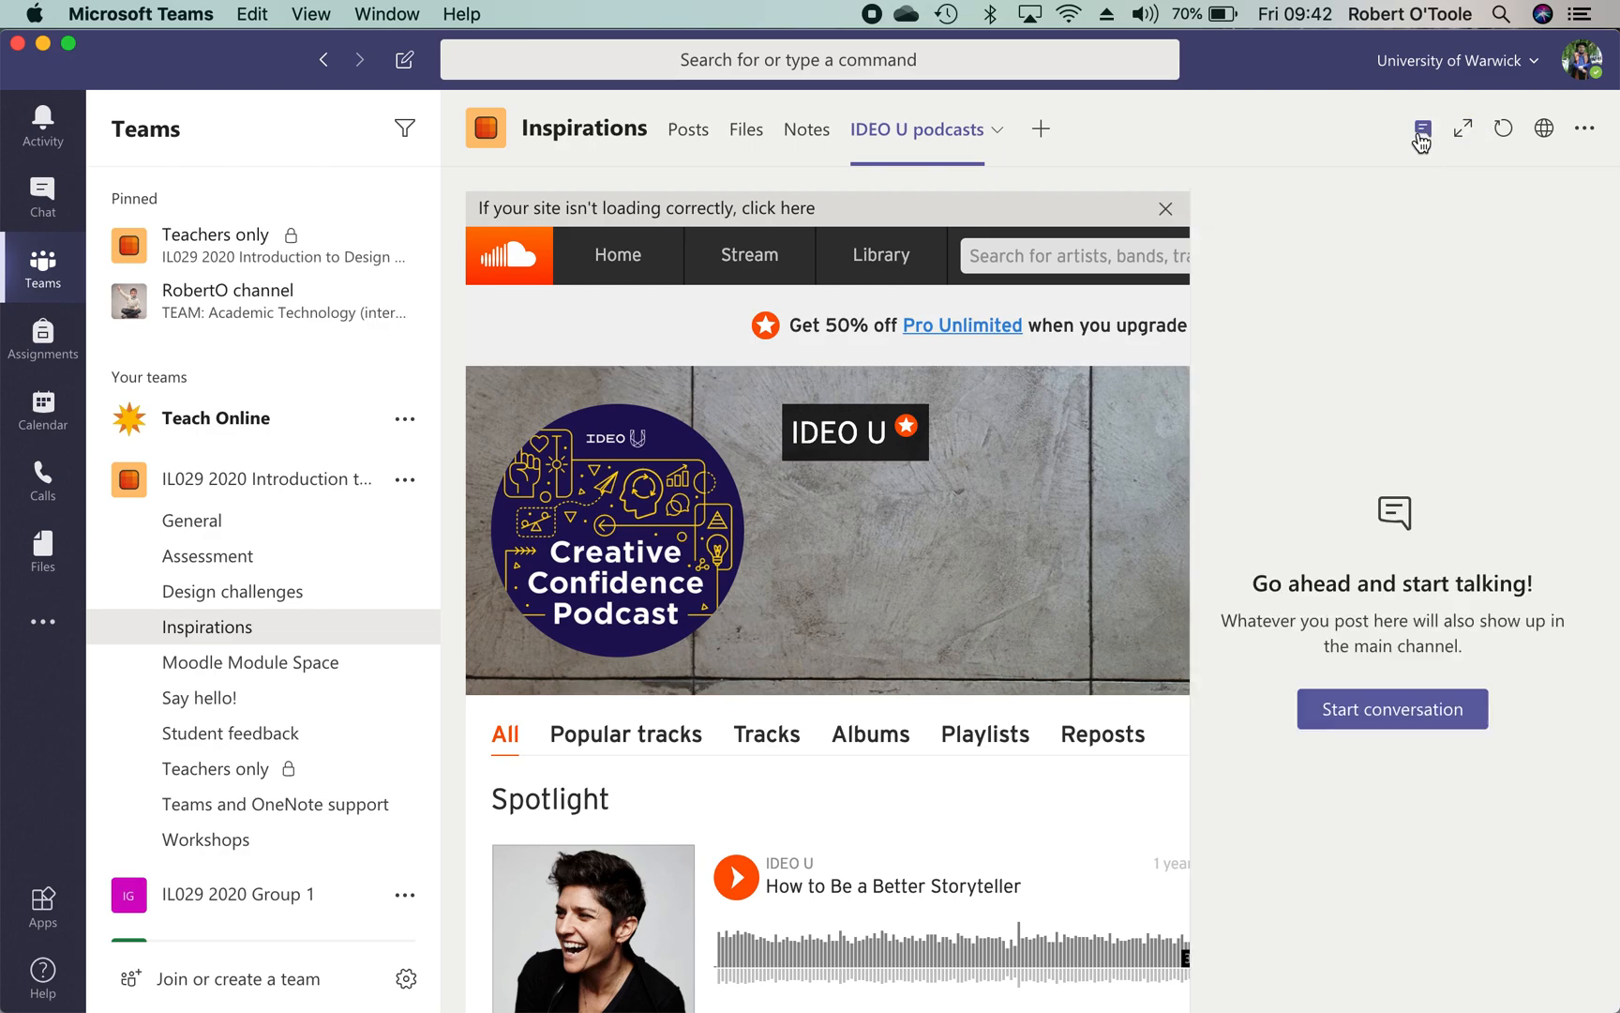
mouse_move(1347, 436)
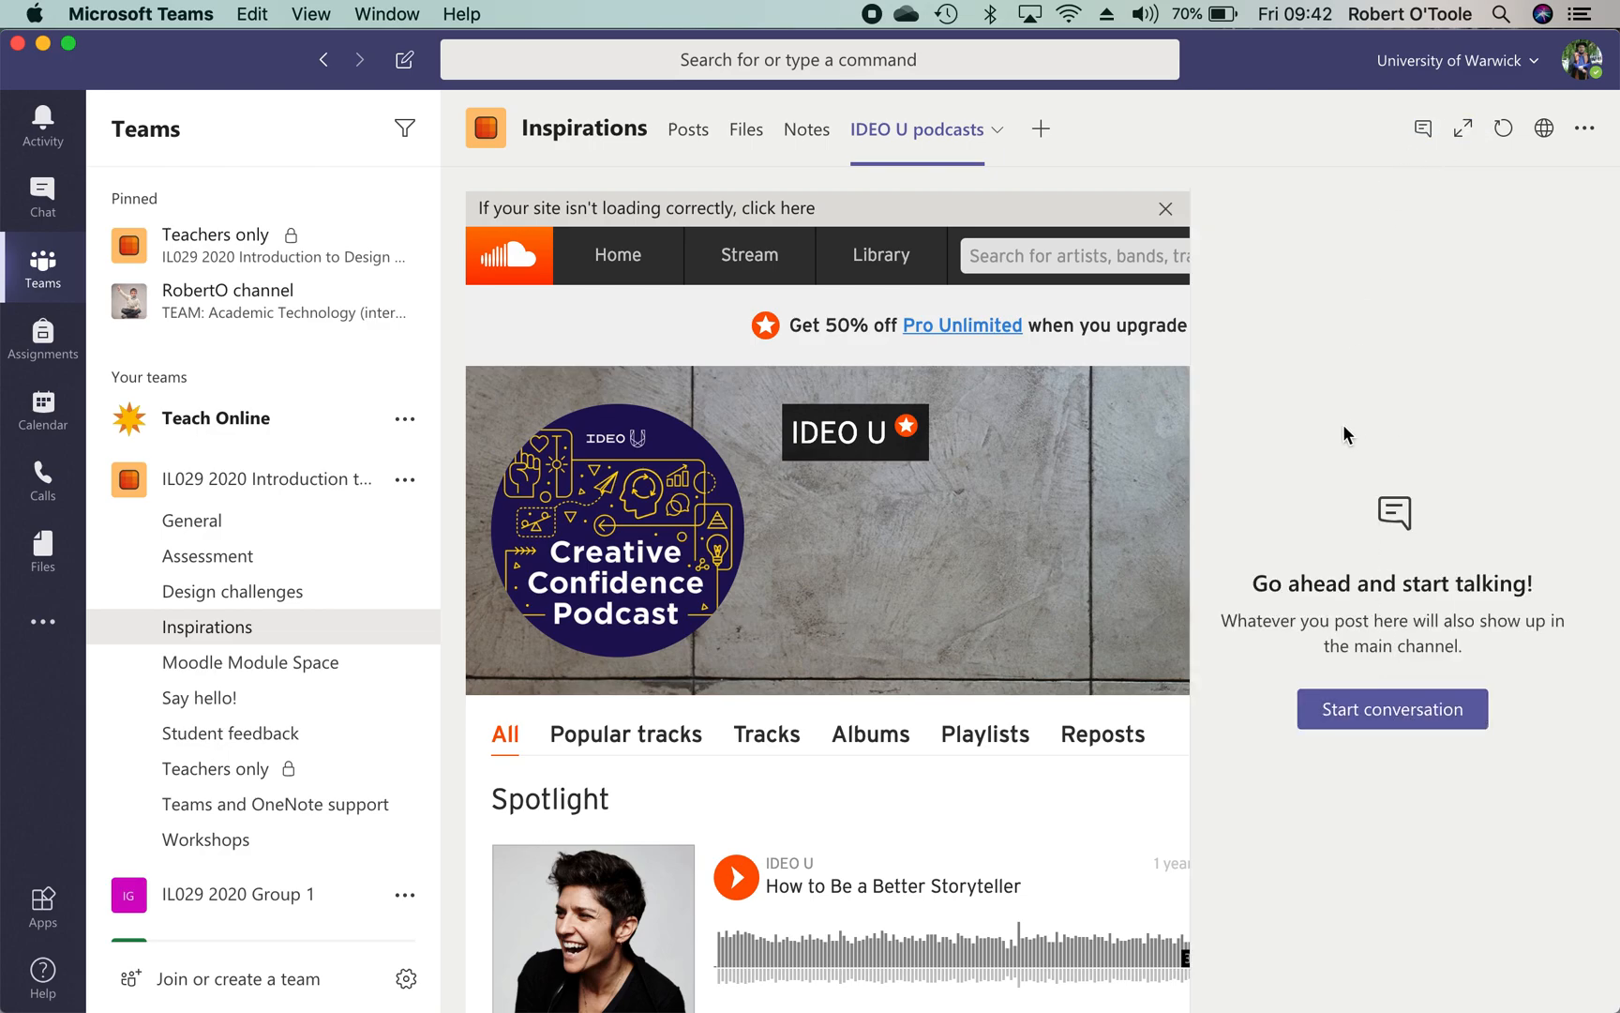
mouse_move(239, 625)
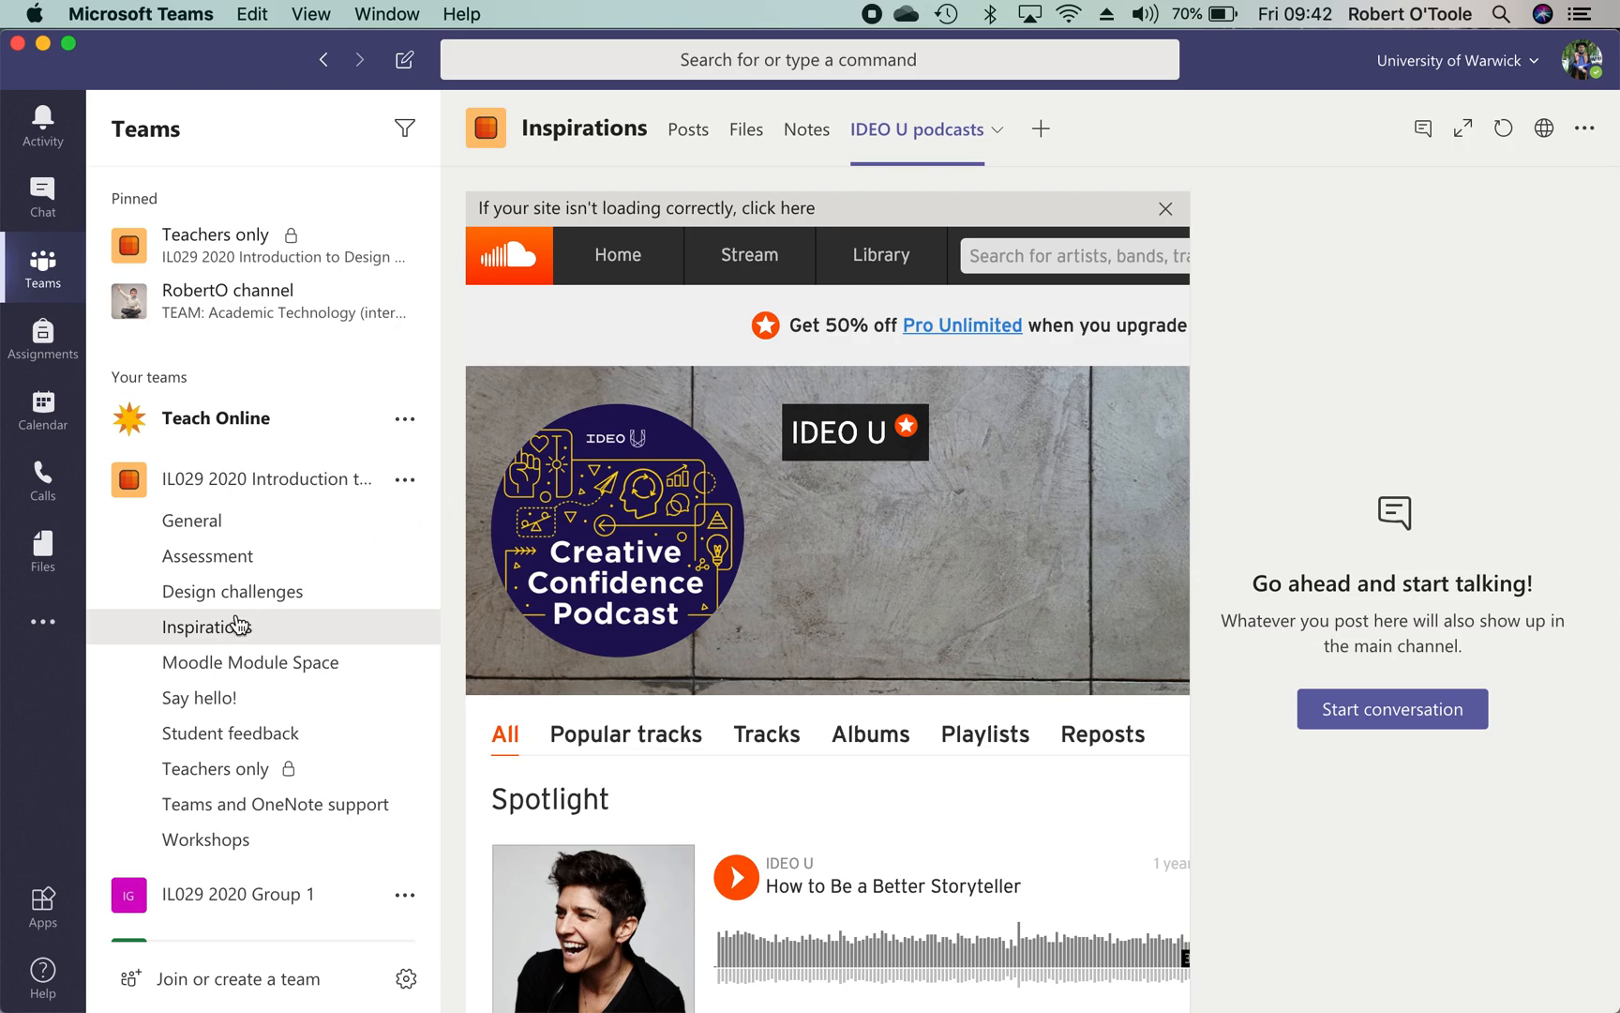
click(688, 130)
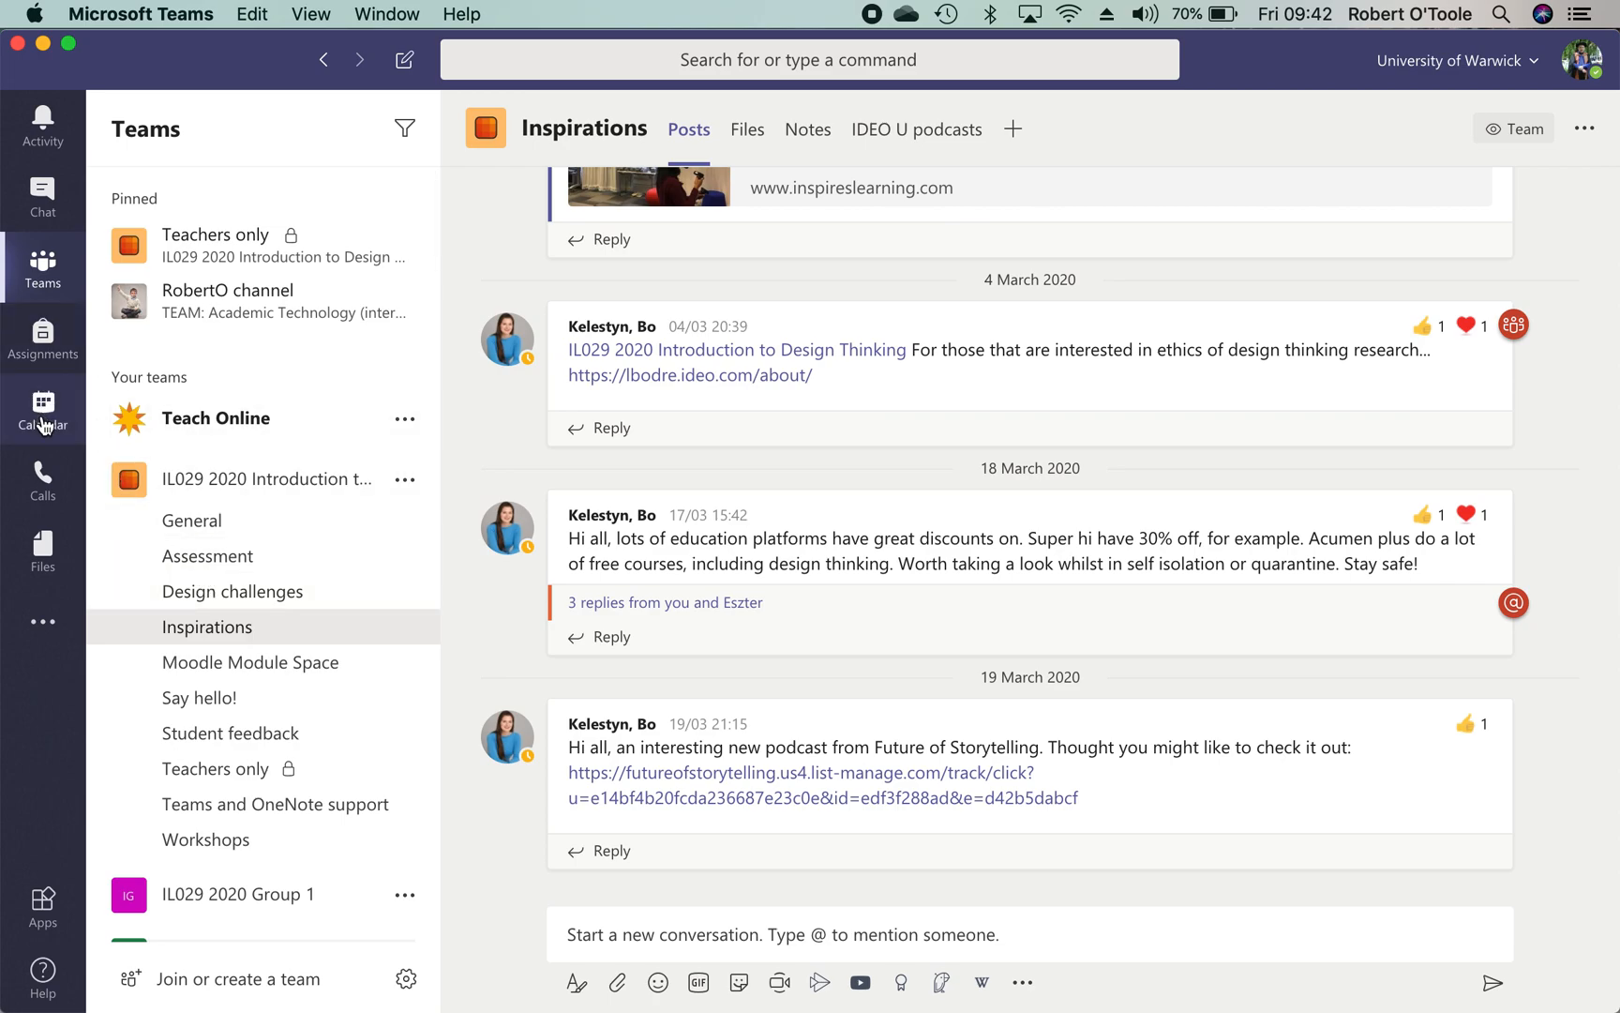
Copy the join link of the 25 March Daily catch-up, view its whiteboard, then return
click(42, 408)
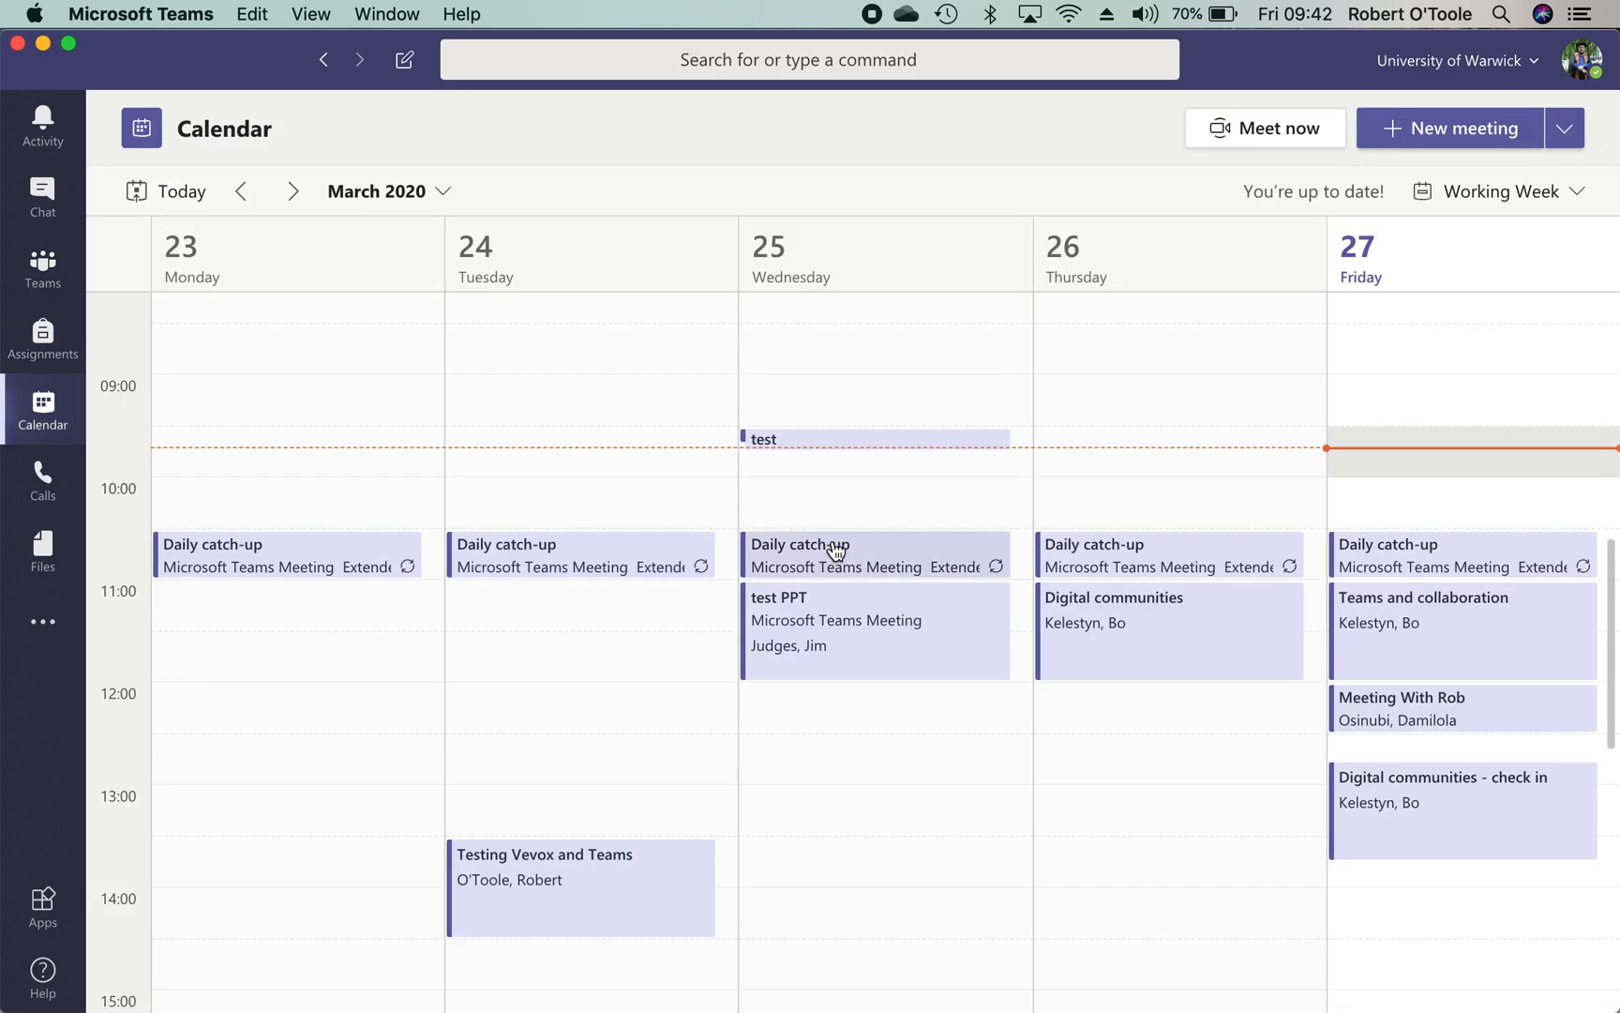
click(836, 552)
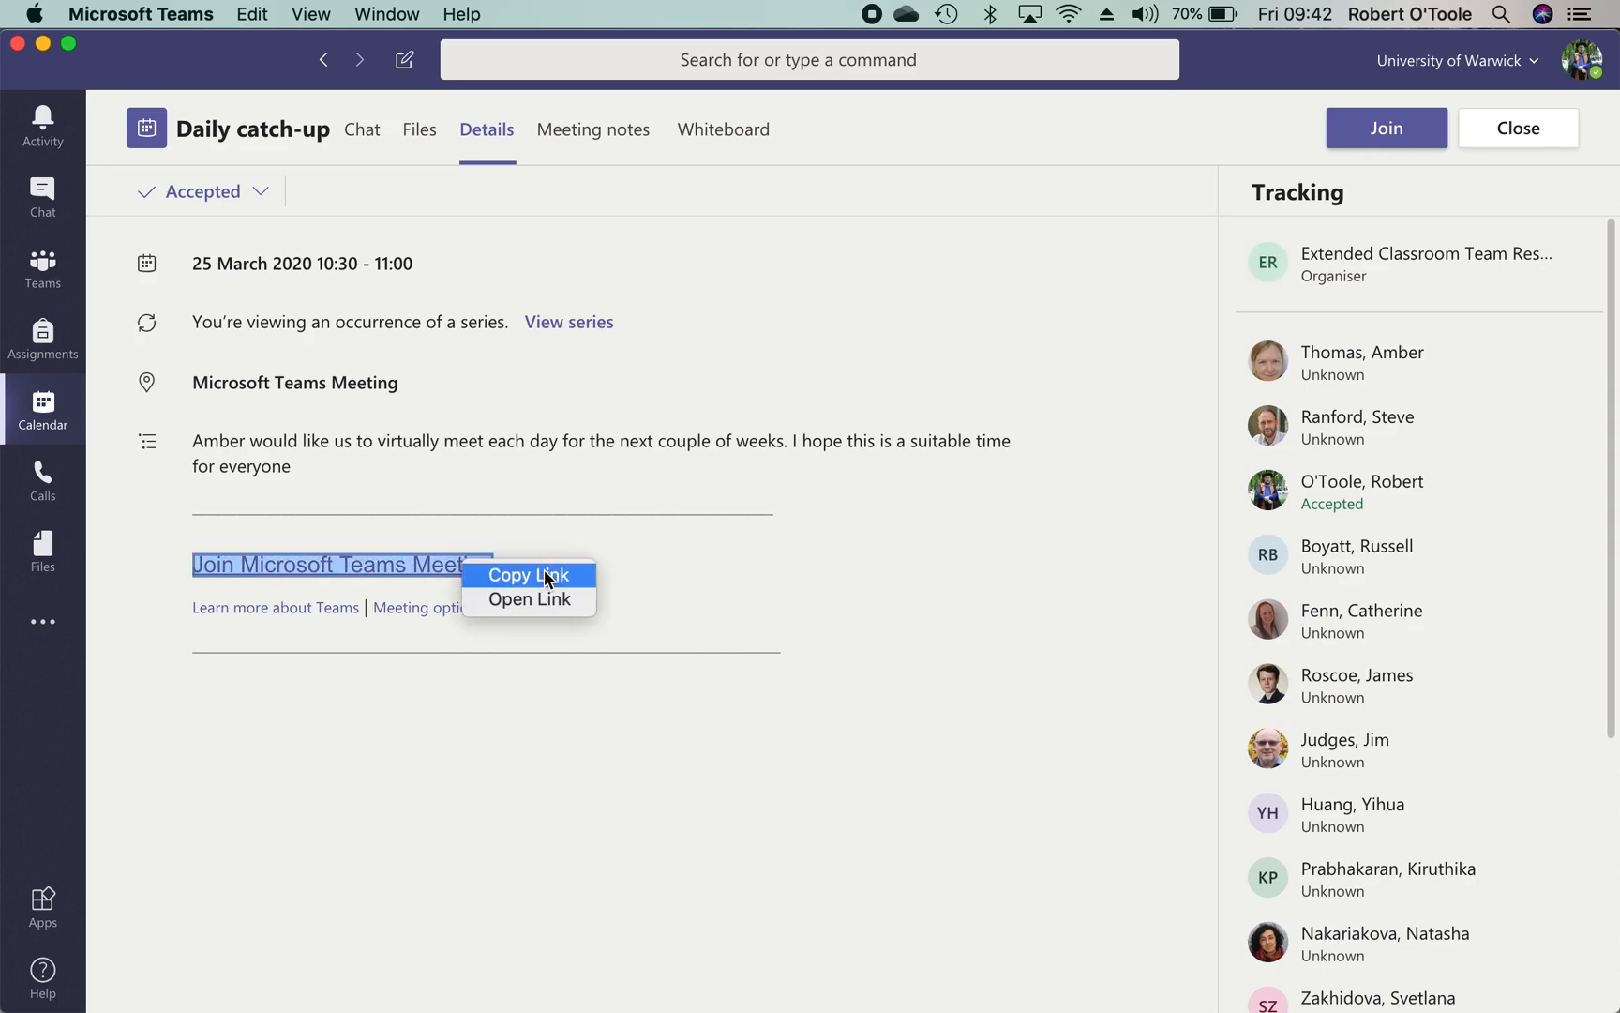
mouse_move(564, 575)
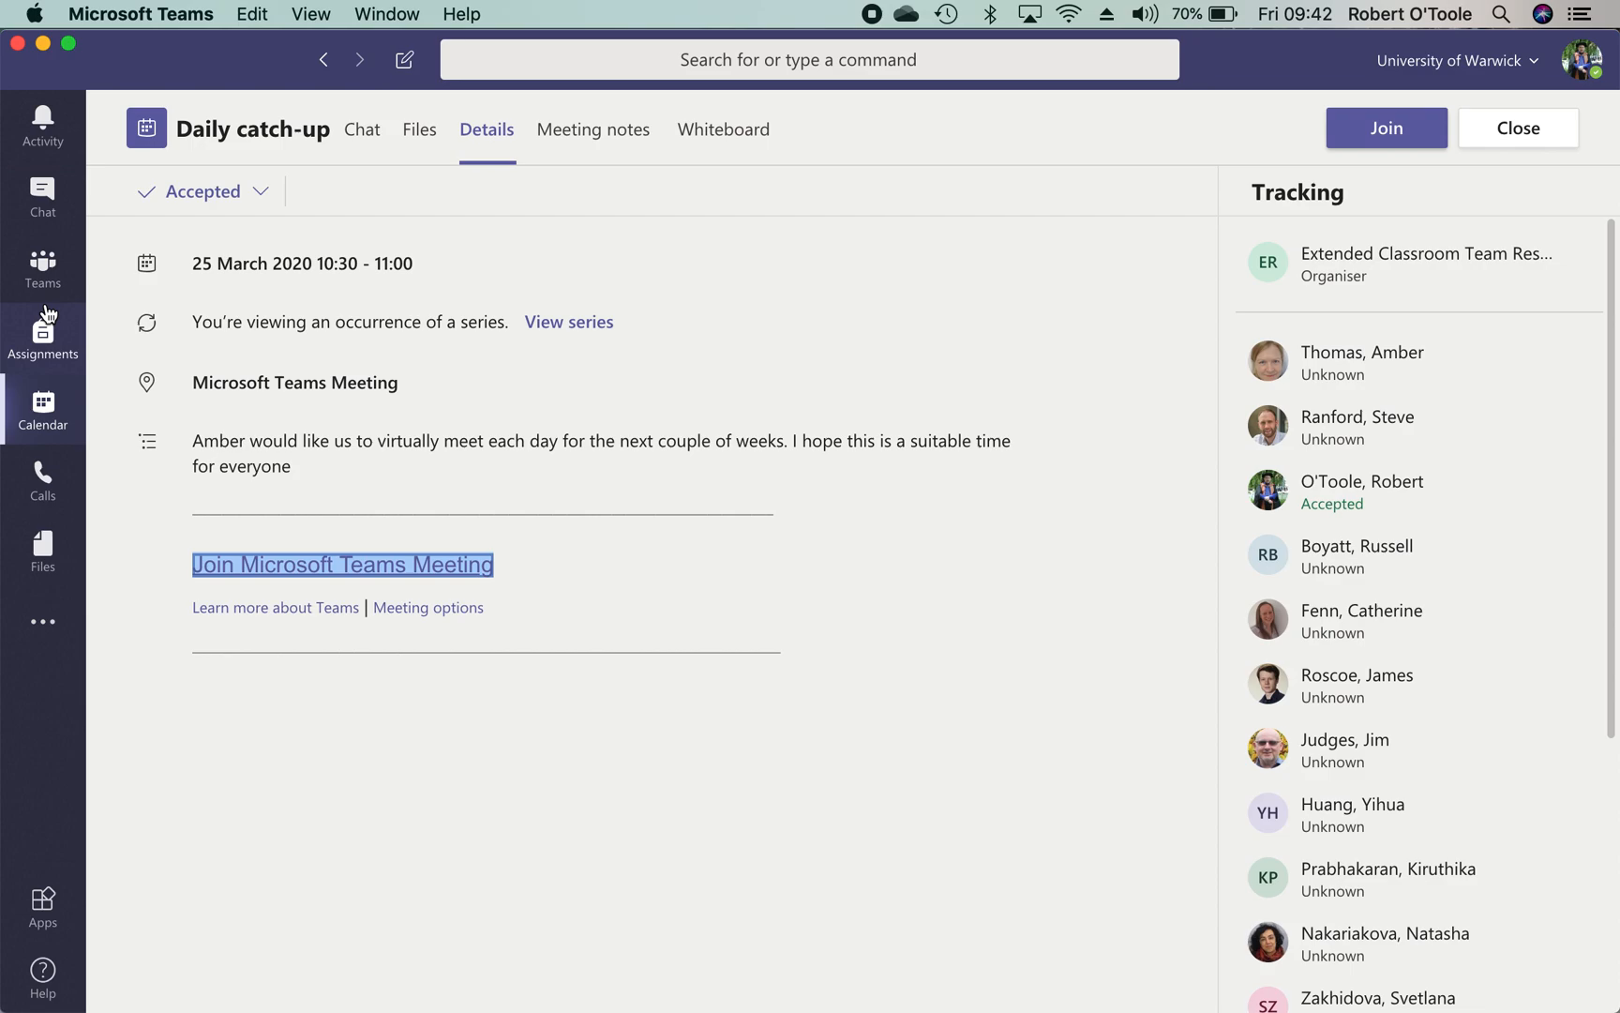
click(723, 129)
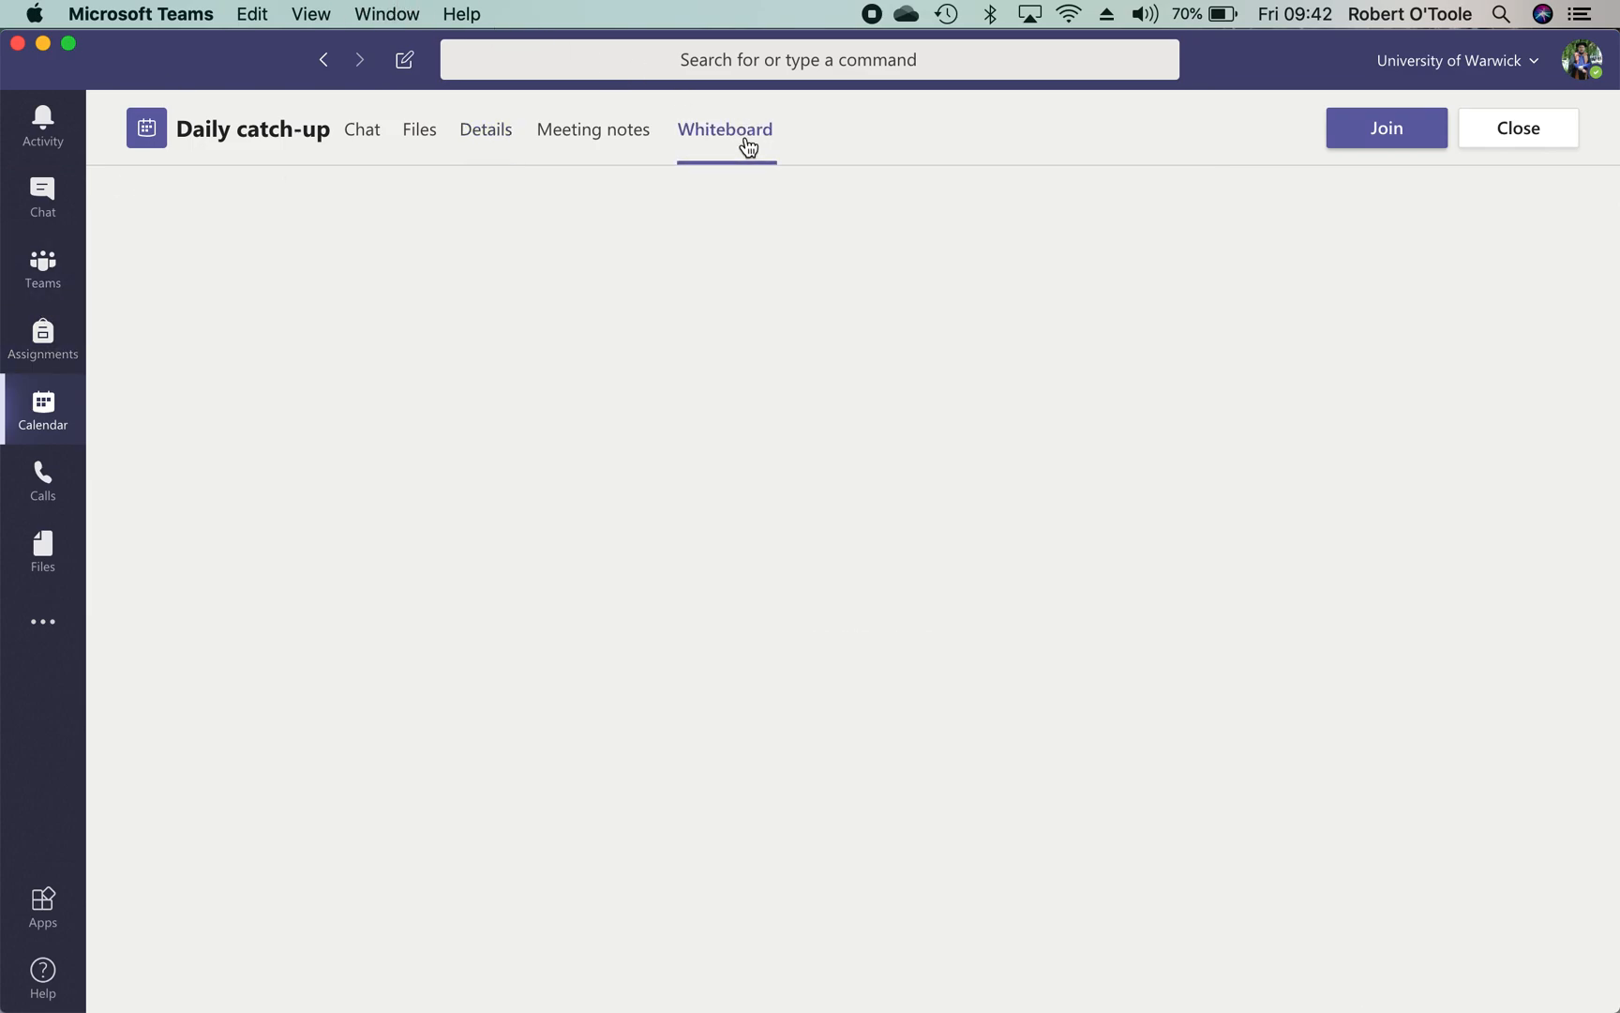
mouse_move(456, 175)
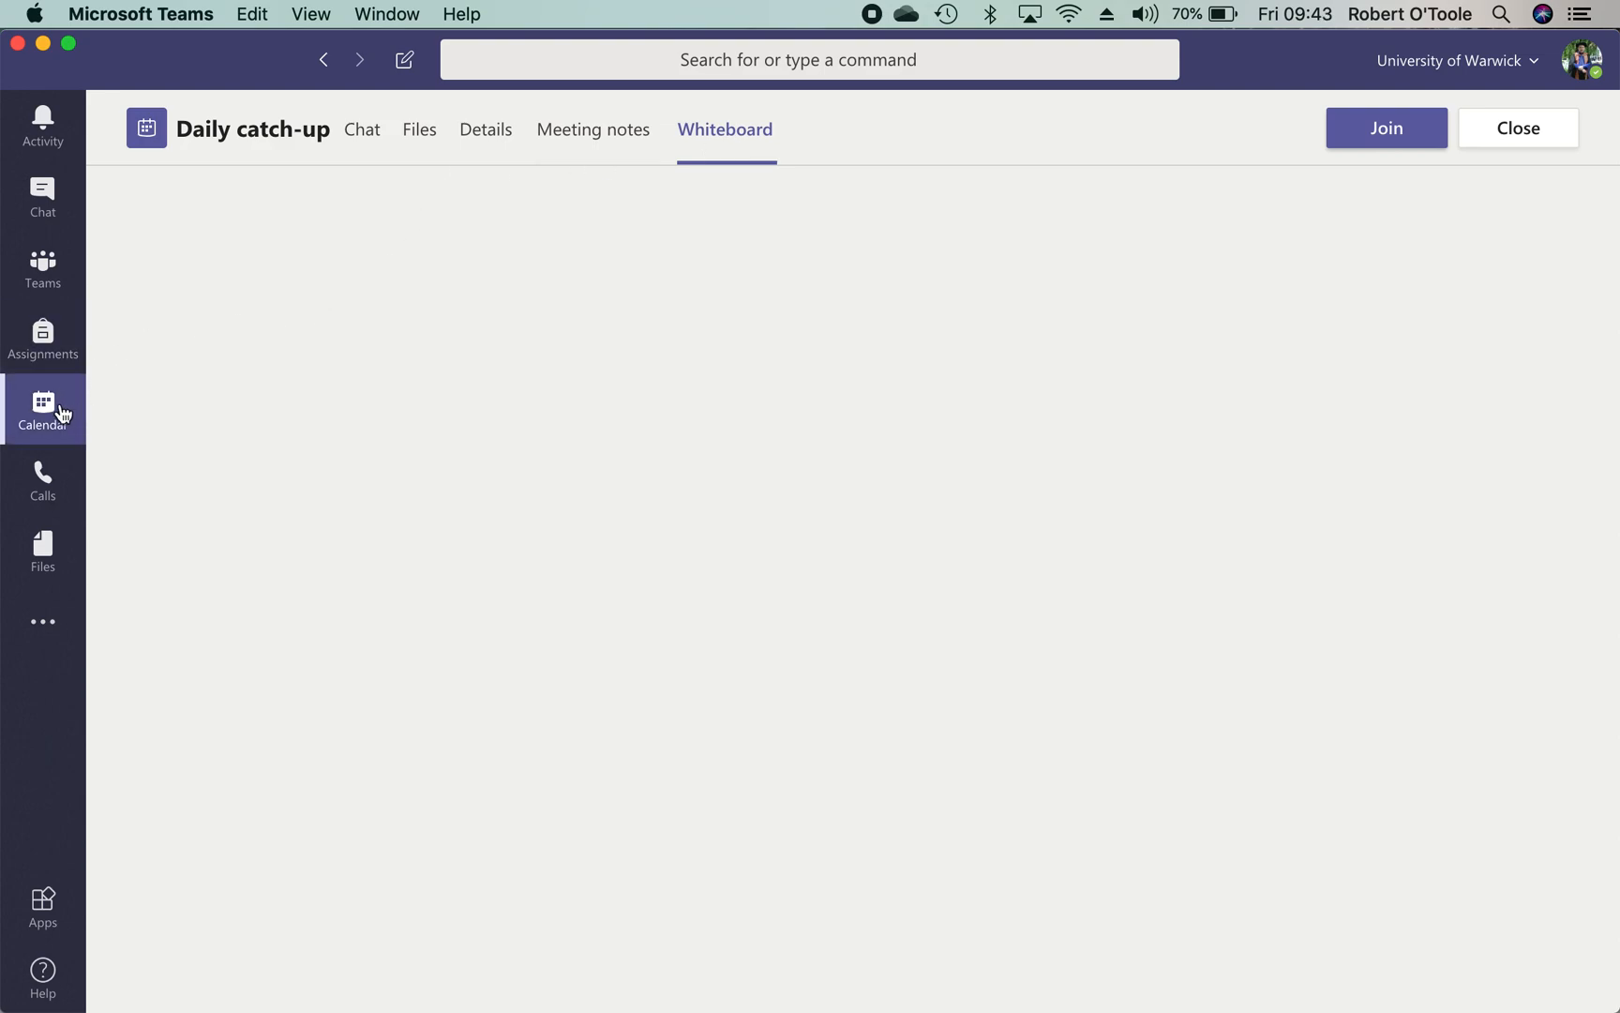
click(42, 407)
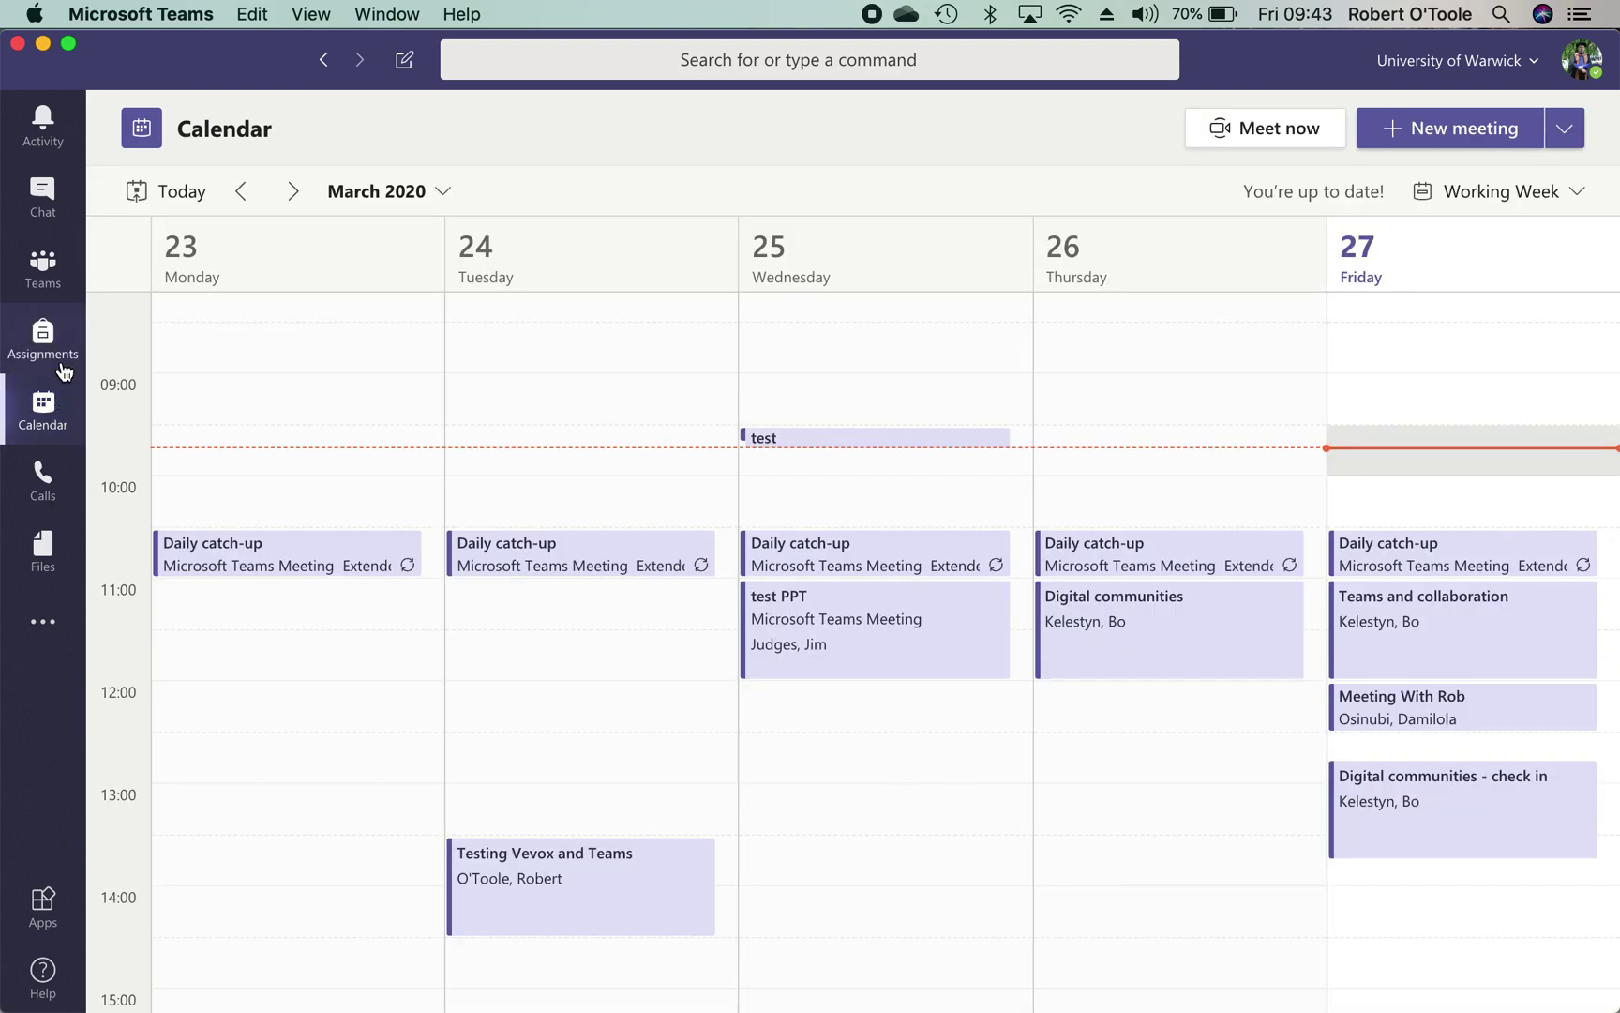
click(42, 267)
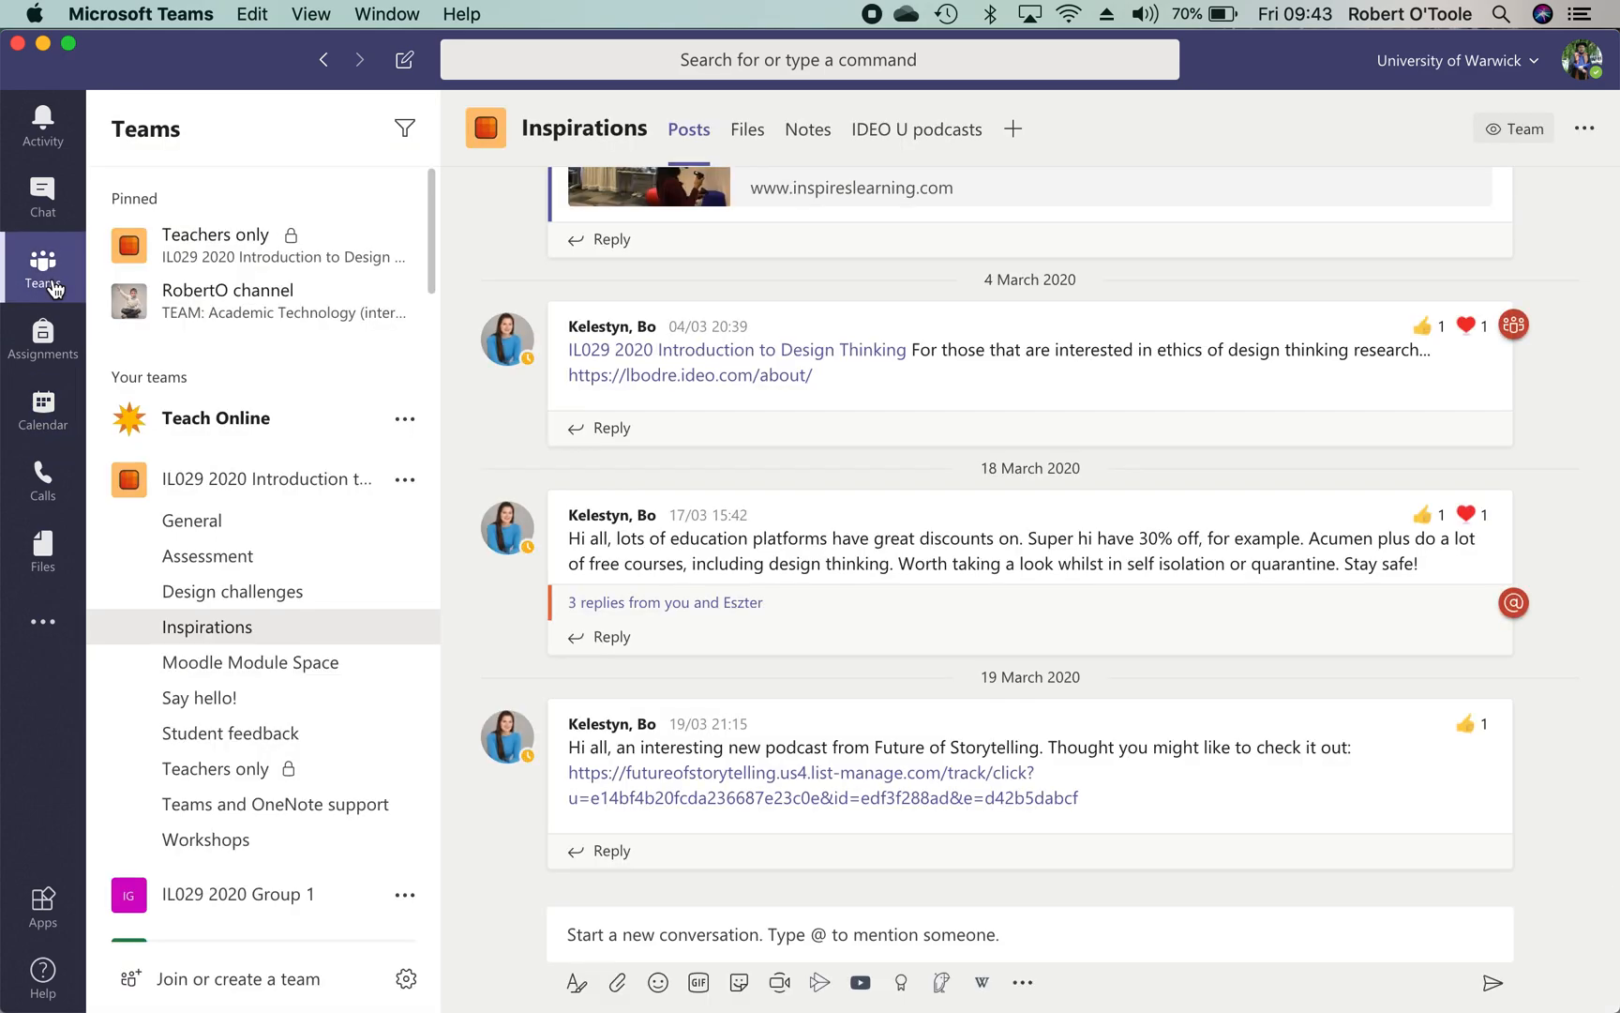
mouse_move(864, 717)
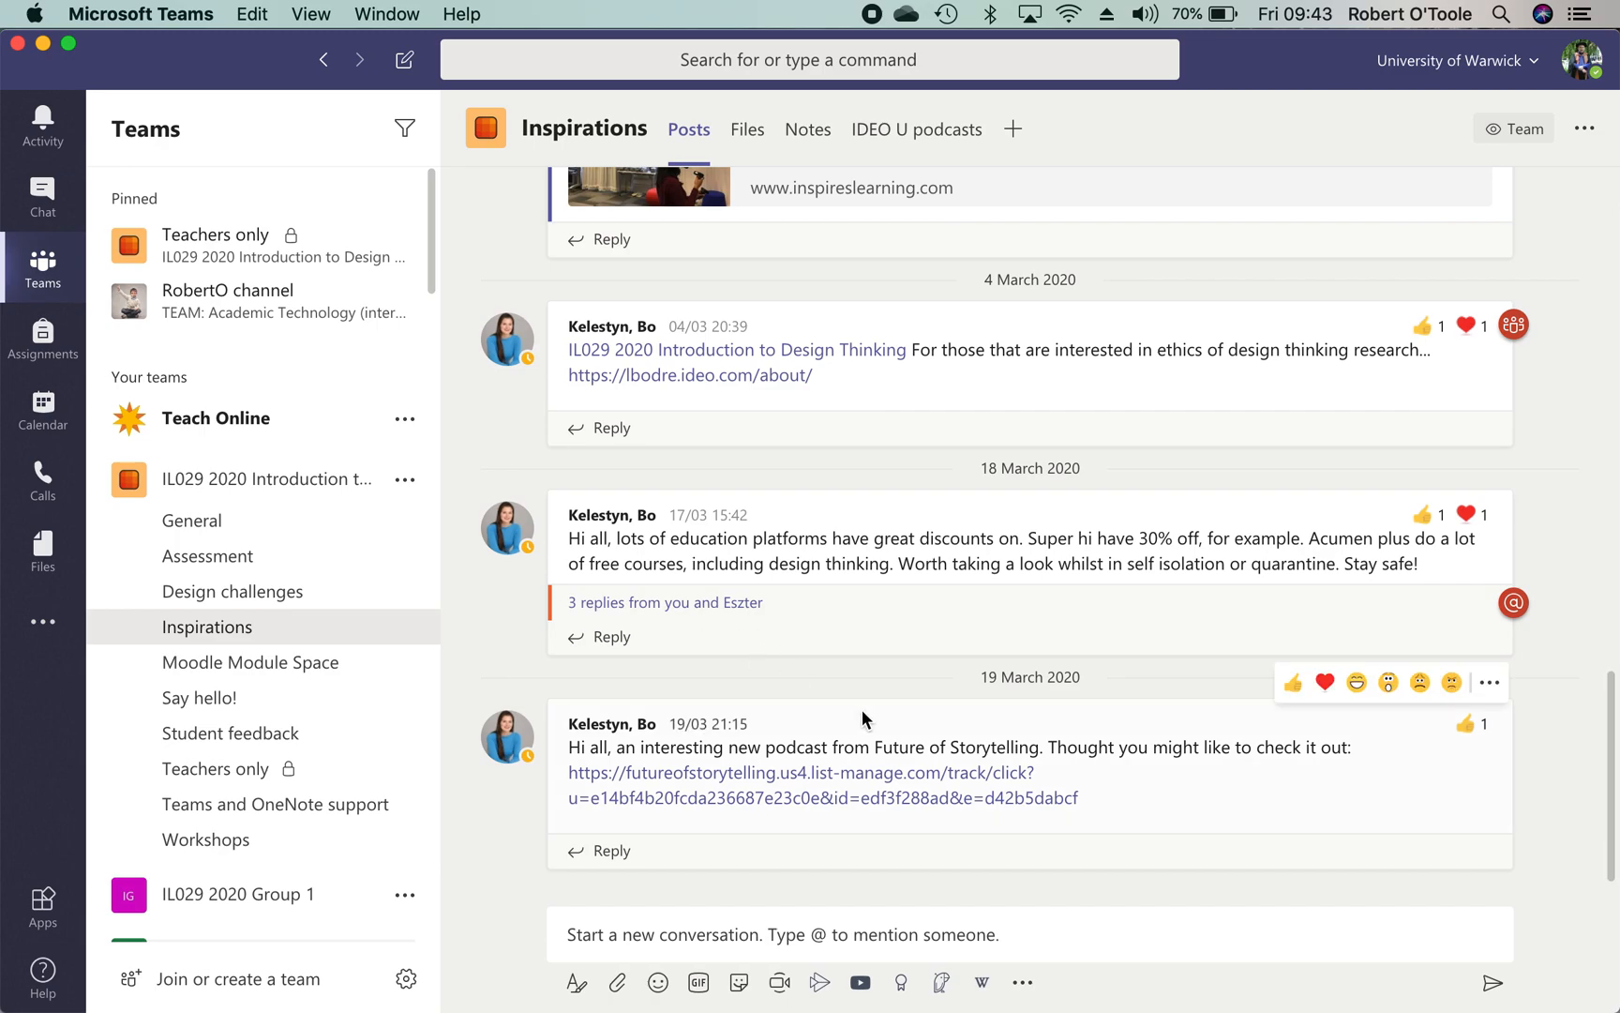
mouse_move(1022, 729)
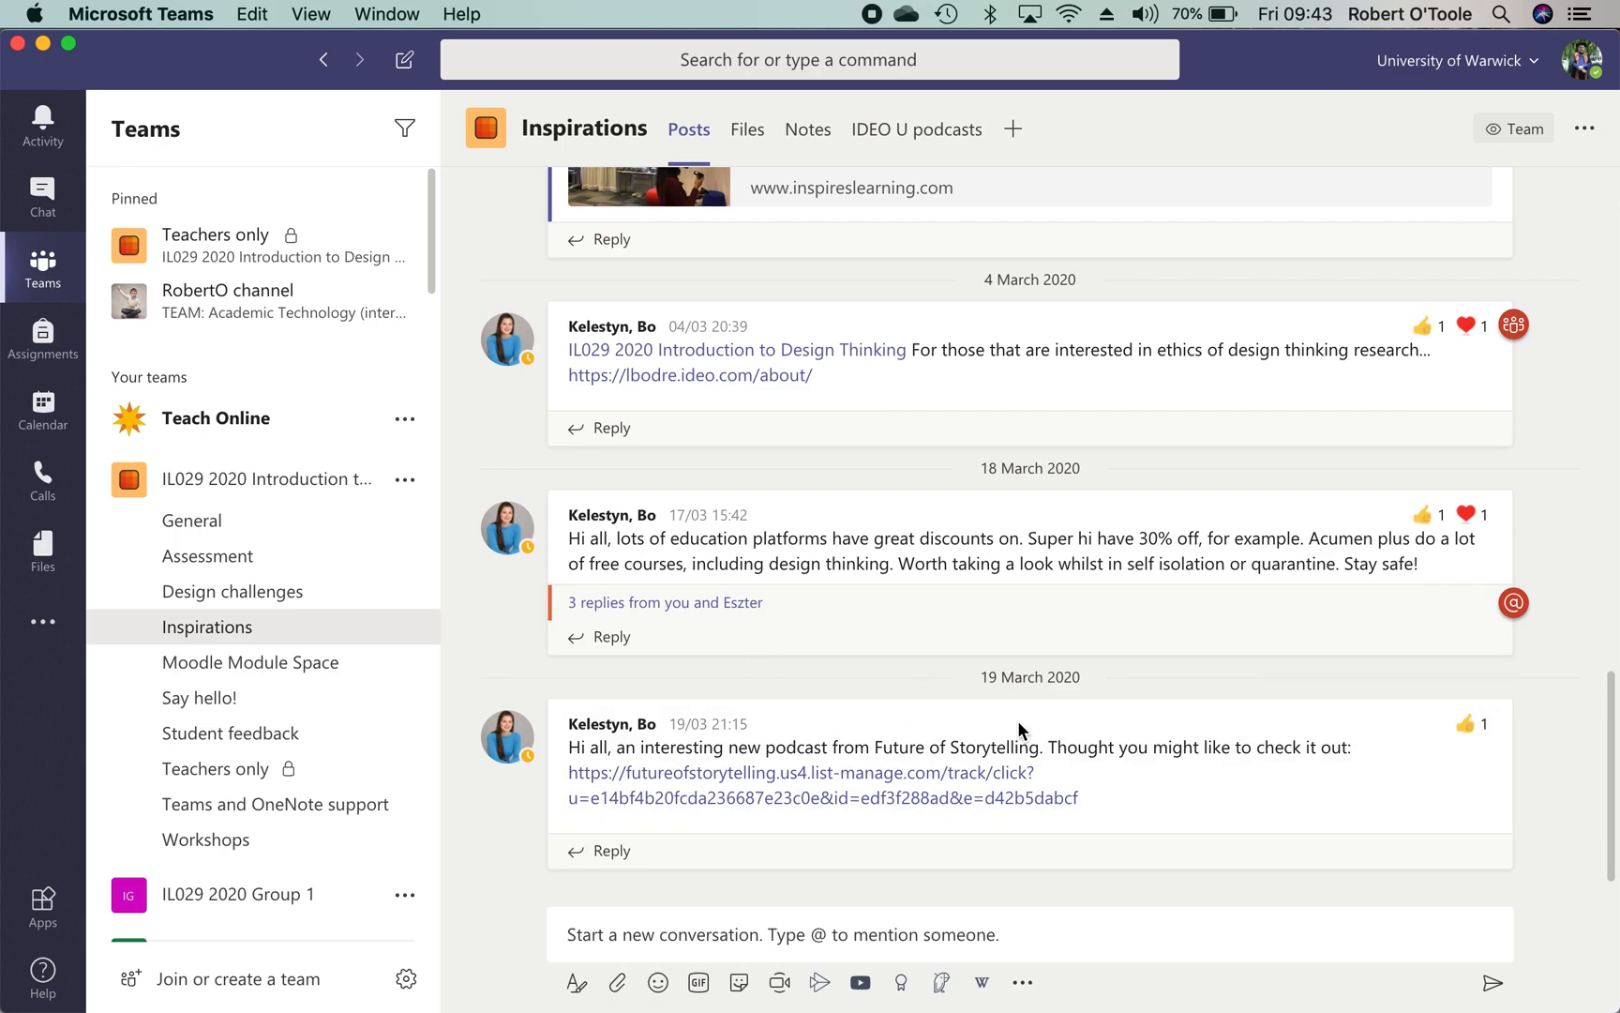